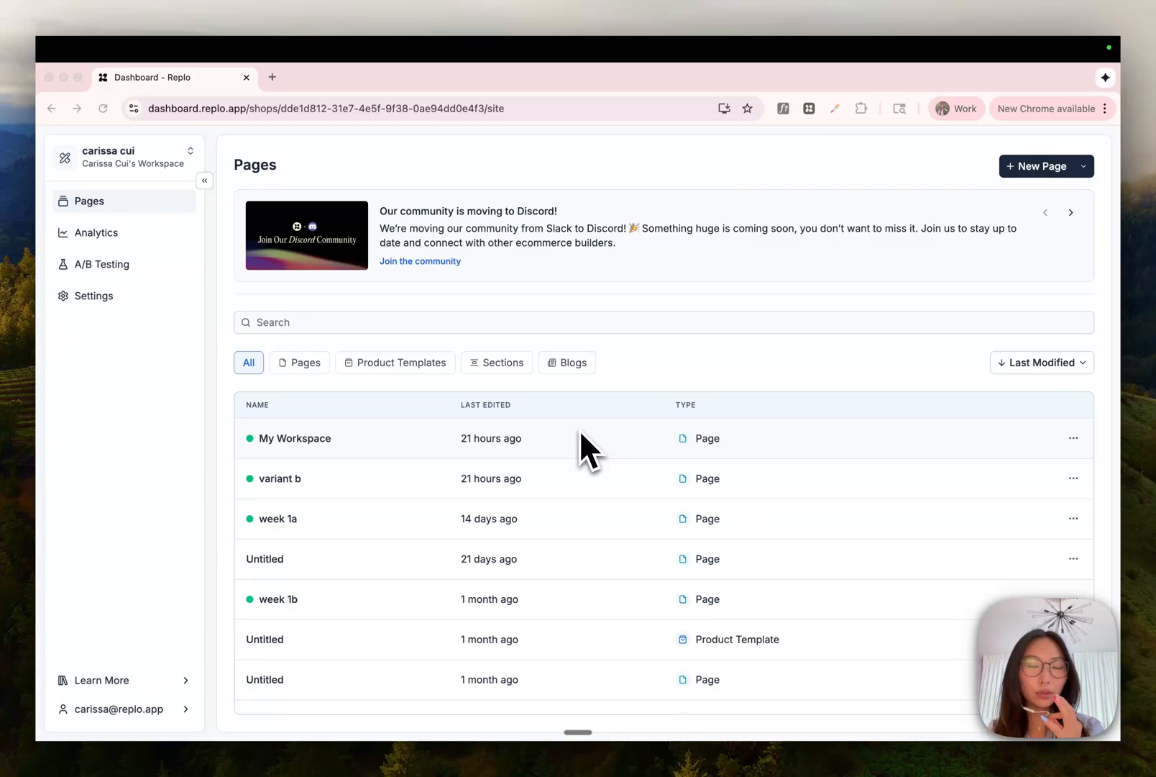
{"action": "mouse_move", "coordinate": [710, 401]}
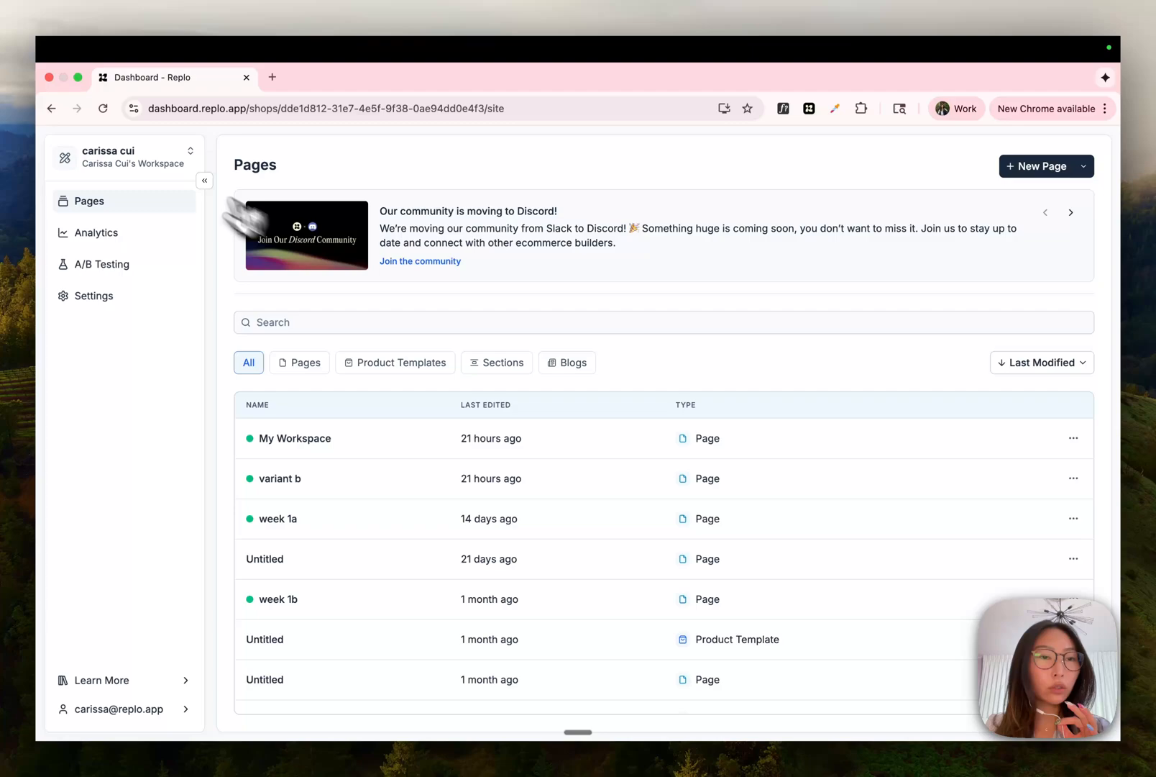
Step: Start a new shop from the workspace's shop switcher
{"action": "left_click", "coordinate": [130, 156]}
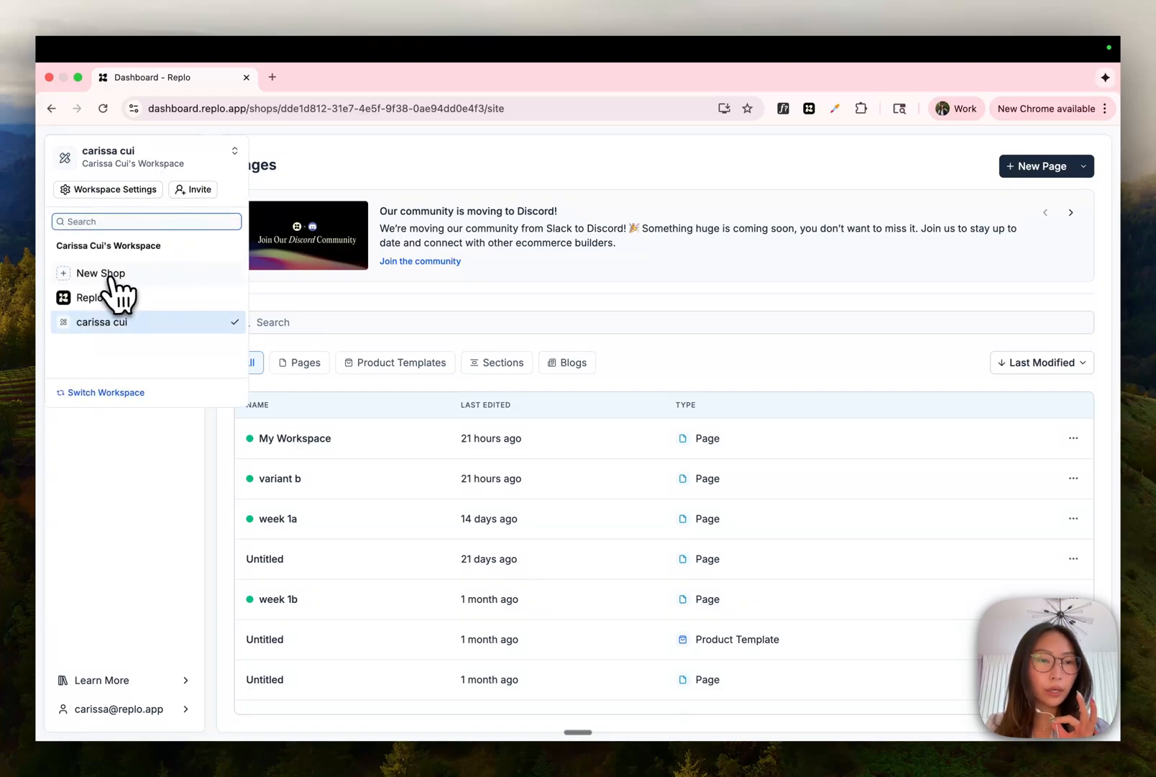
{"action": "left_click", "coordinate": [100, 273]}
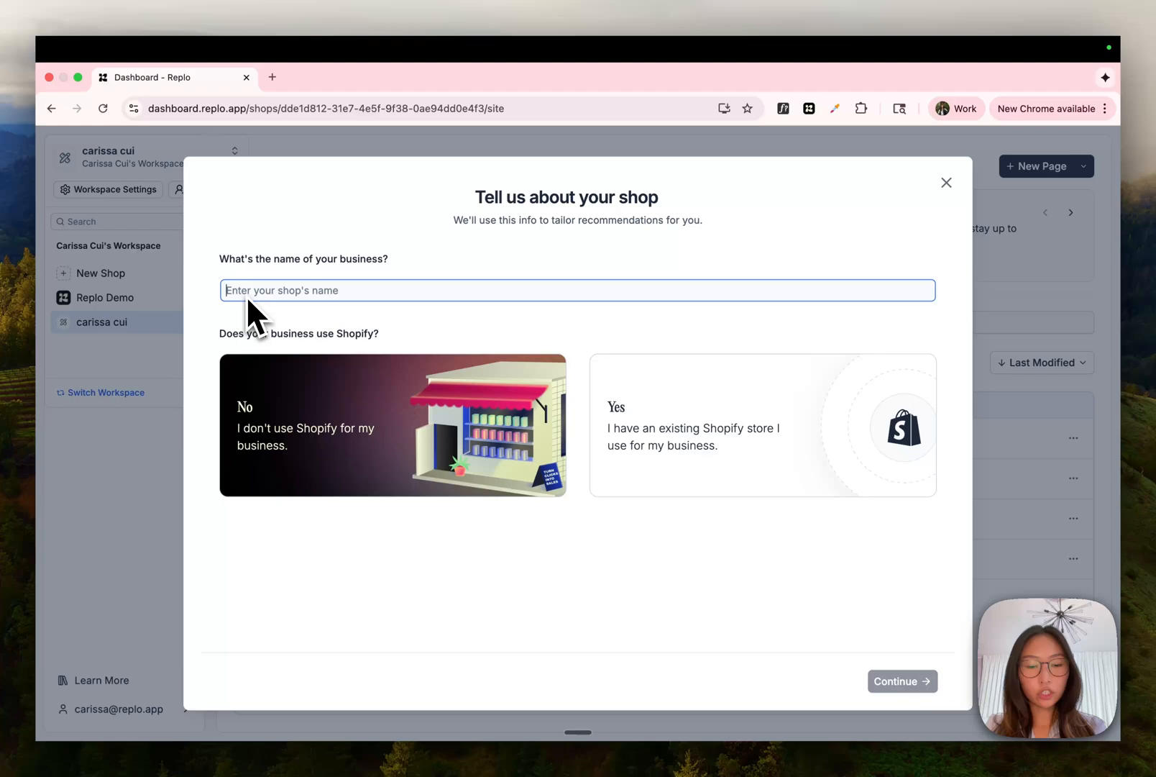
Step: Name the shop 'replo in cdmx', mark it as having a Shopify store, and continue past the builder choice
{"action": "type", "text": "replo in"}
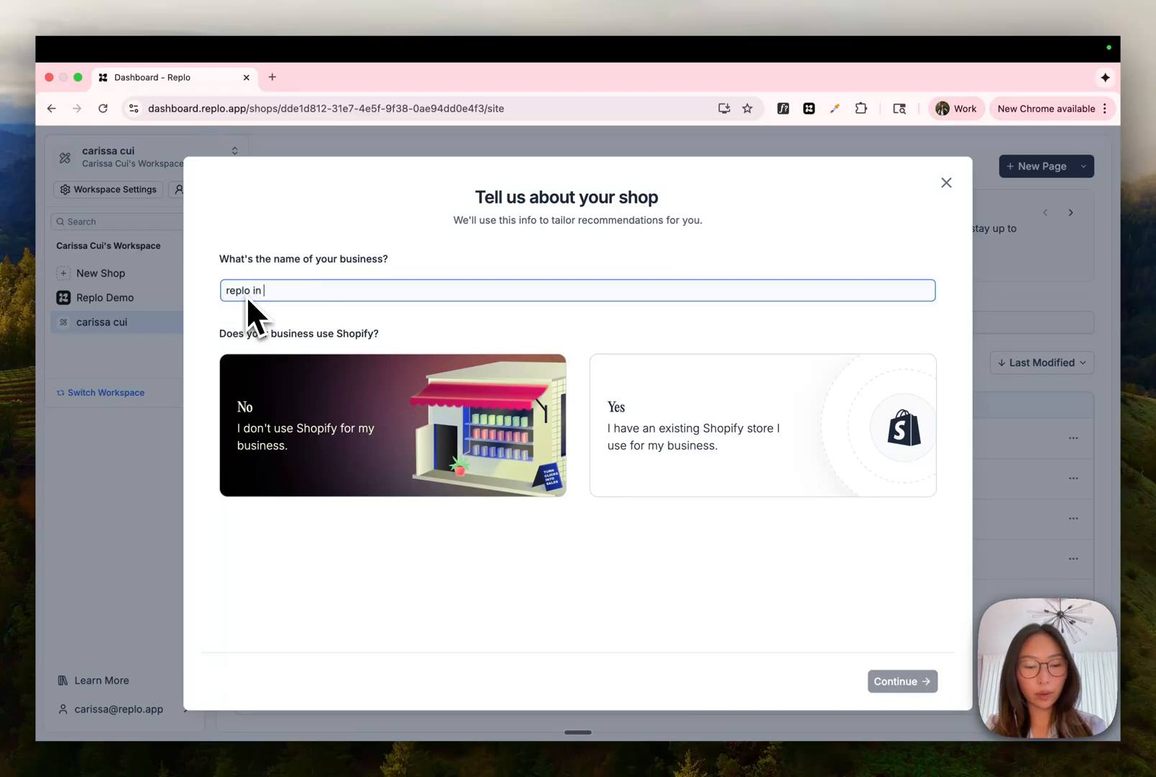
{"action": "type", "text": "cdmx"}
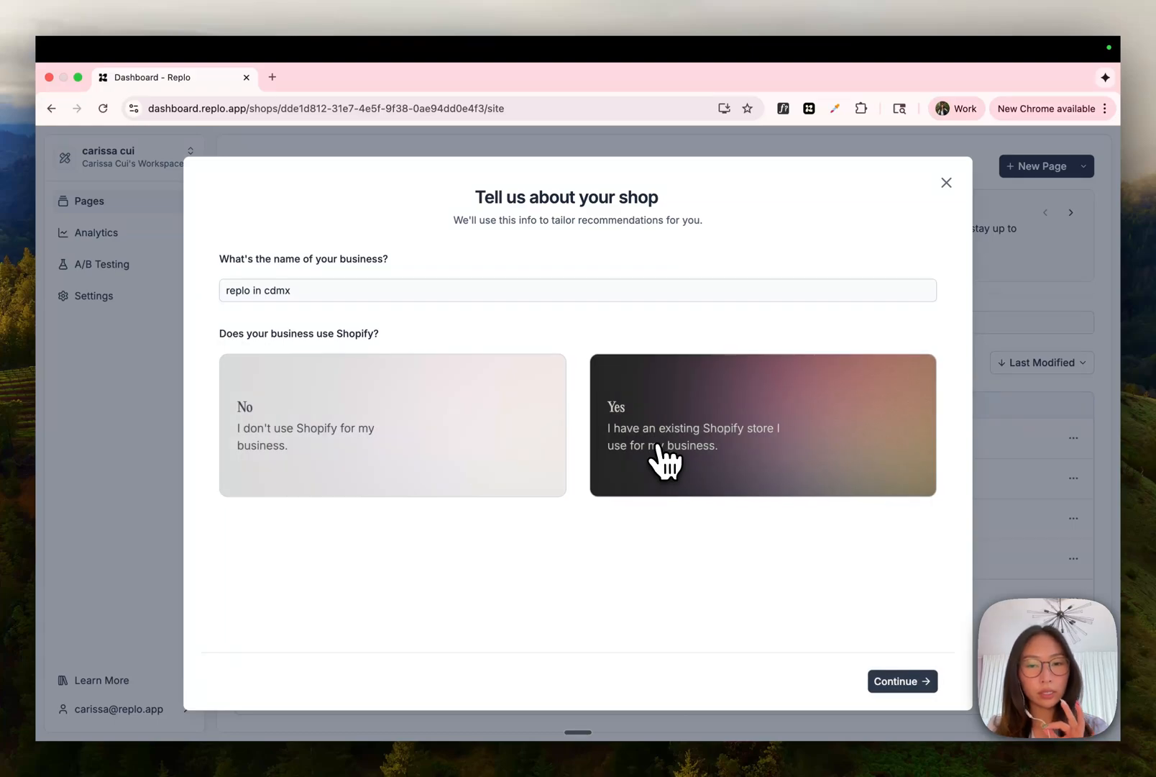
{"action": "left_click", "coordinate": [903, 681]}
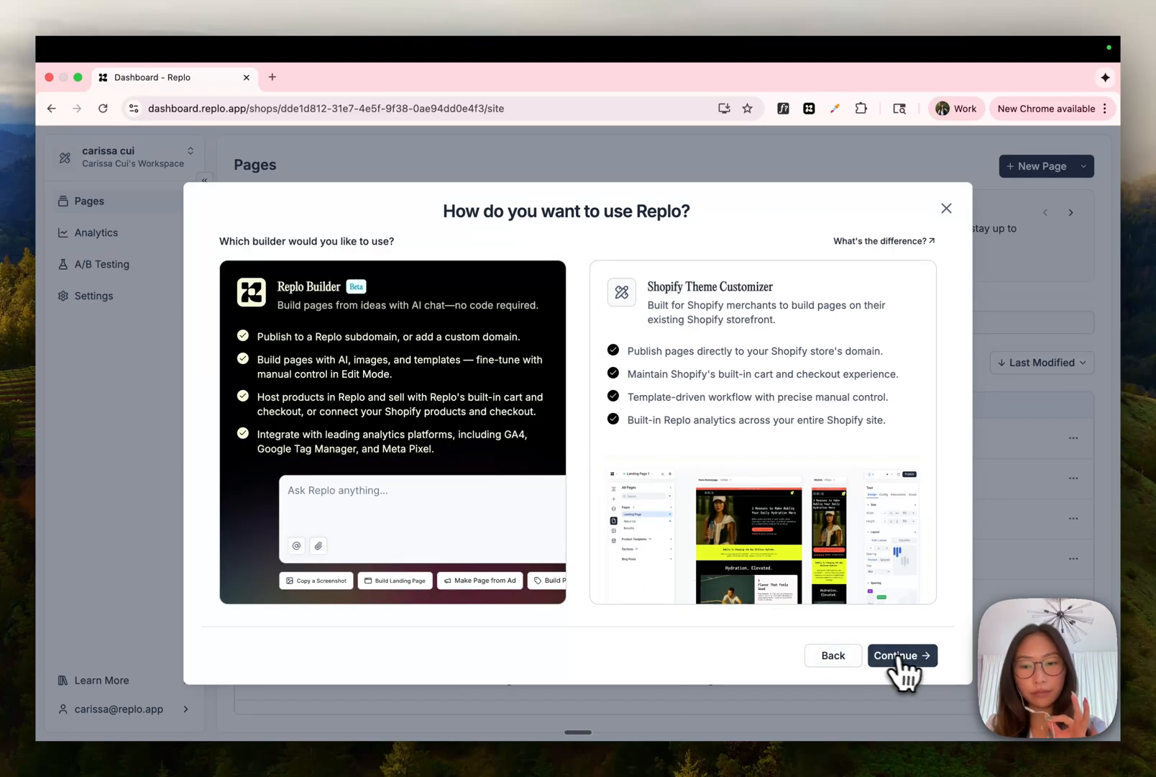
{"action": "left_click", "coordinate": [903, 655]}
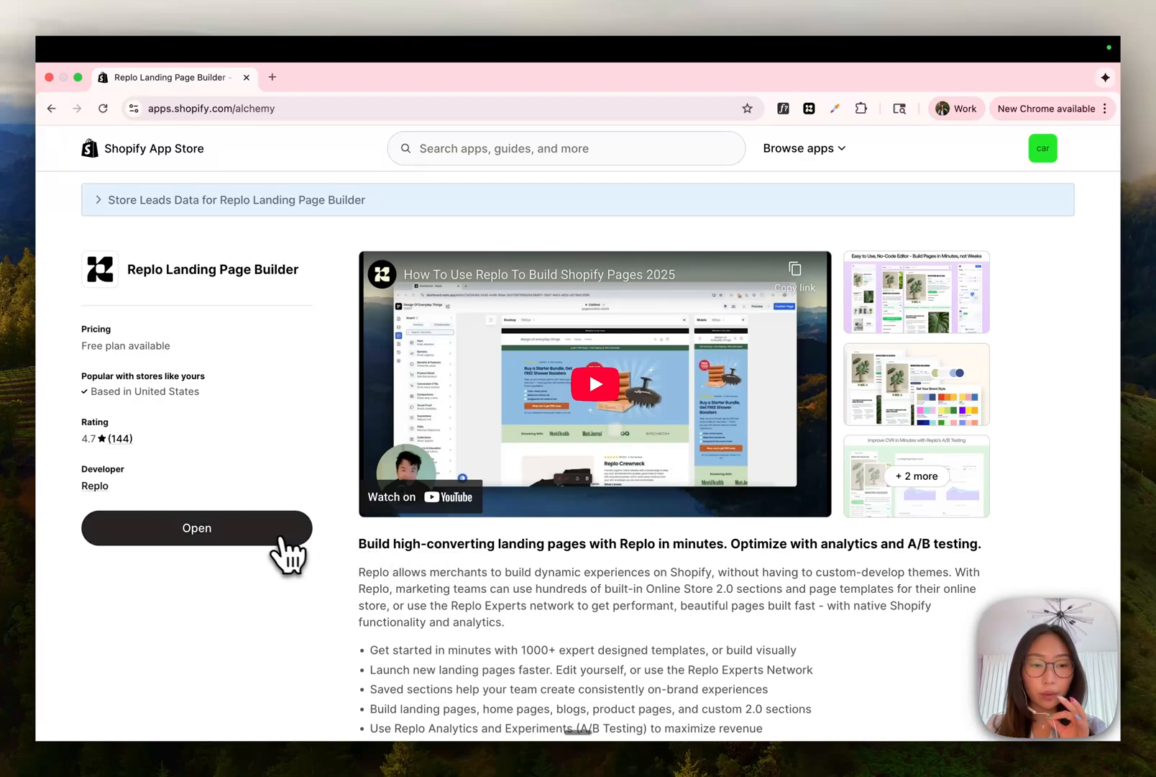
Step: Launch the Replo Landing Page Builder app from its Shopify App Store listing
{"action": "left_click", "coordinate": [195, 528]}
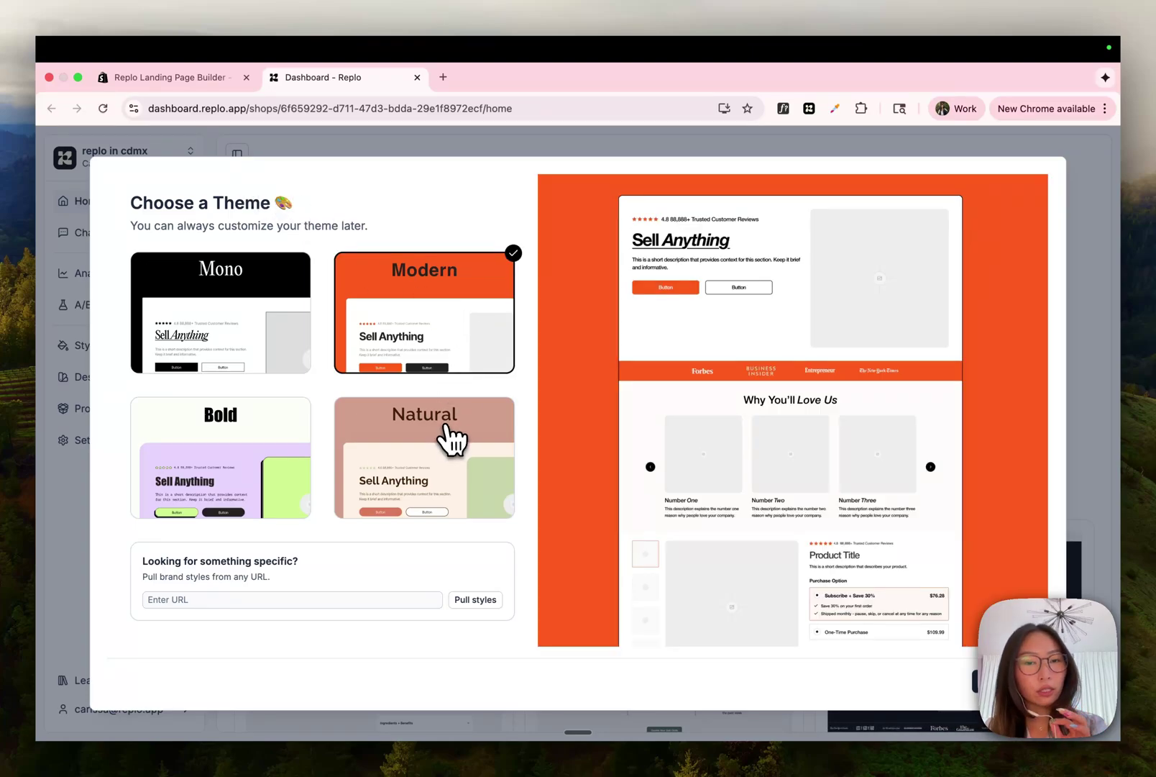
{"action": "left_click", "coordinate": [221, 457]}
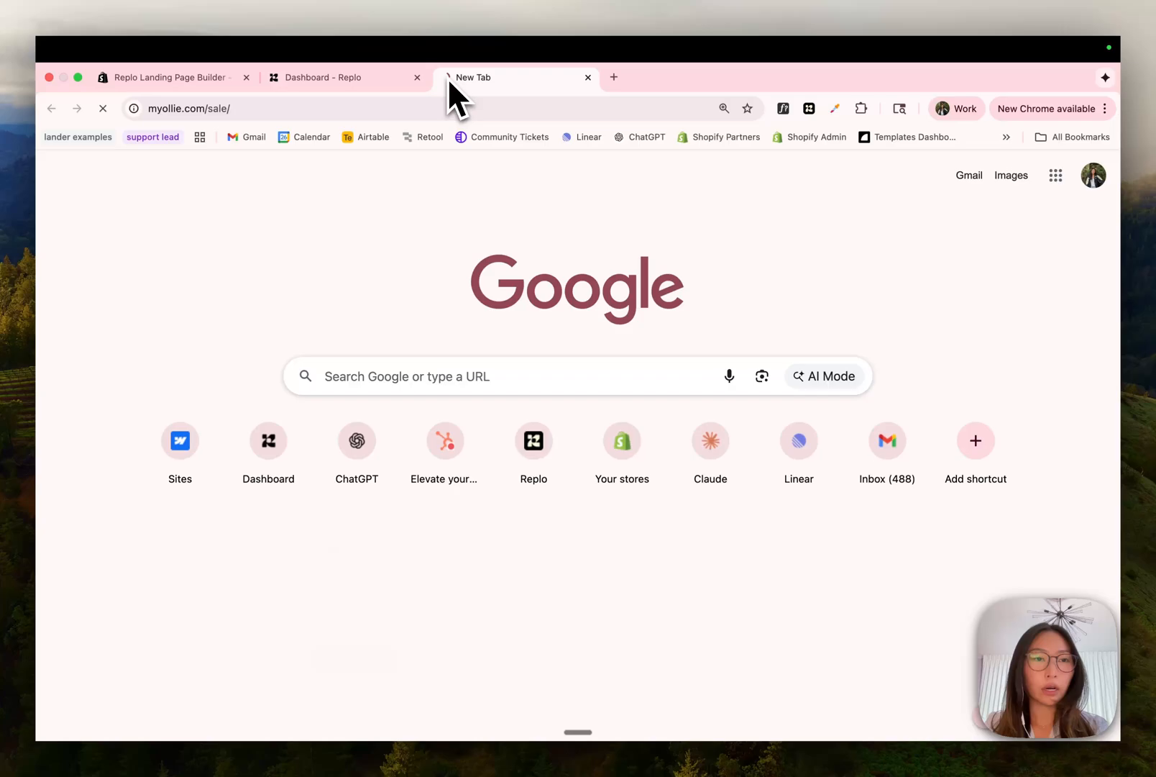
{"action": "key", "text": "Enter"}
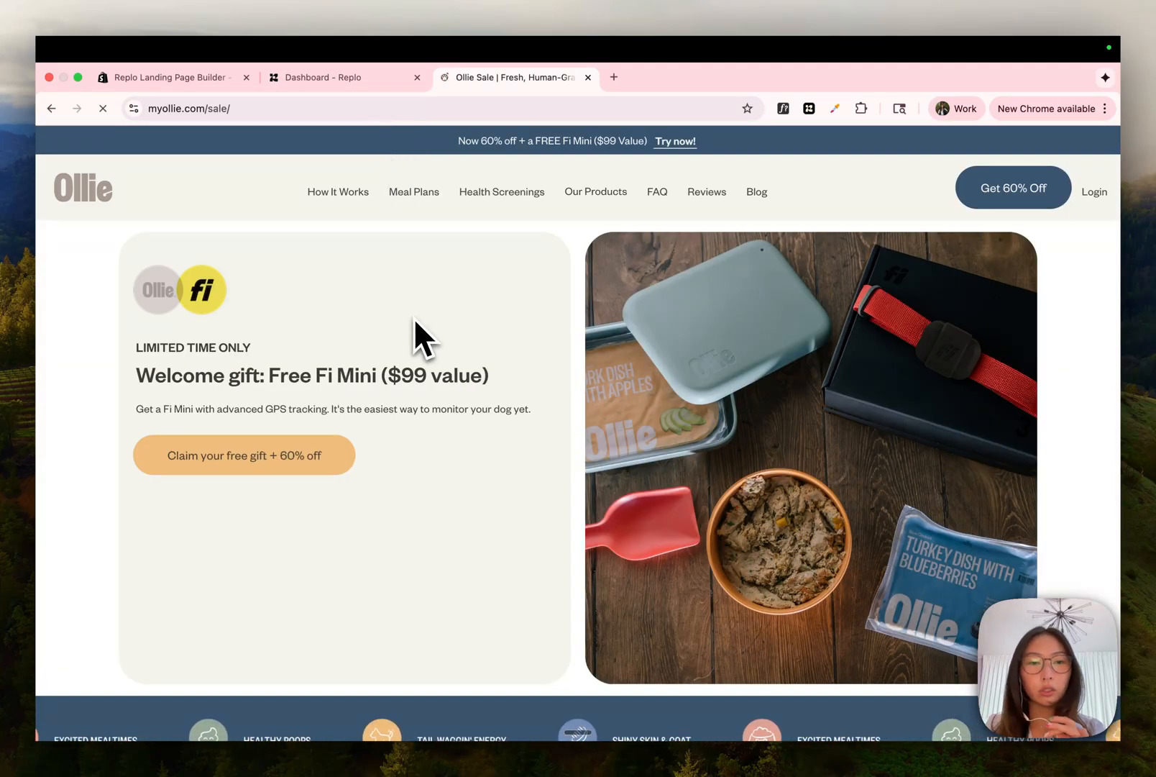
{"action": "left_click", "coordinate": [194, 110]}
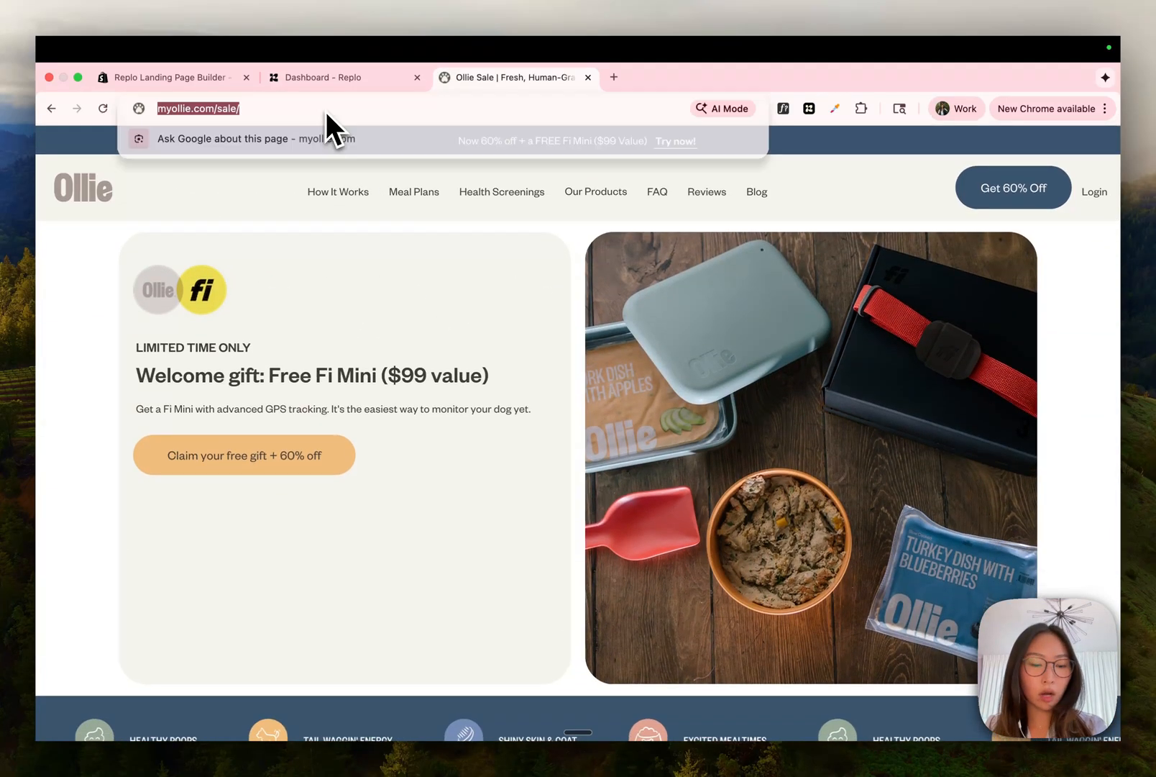
{"action": "left_click", "coordinate": [322, 77]}
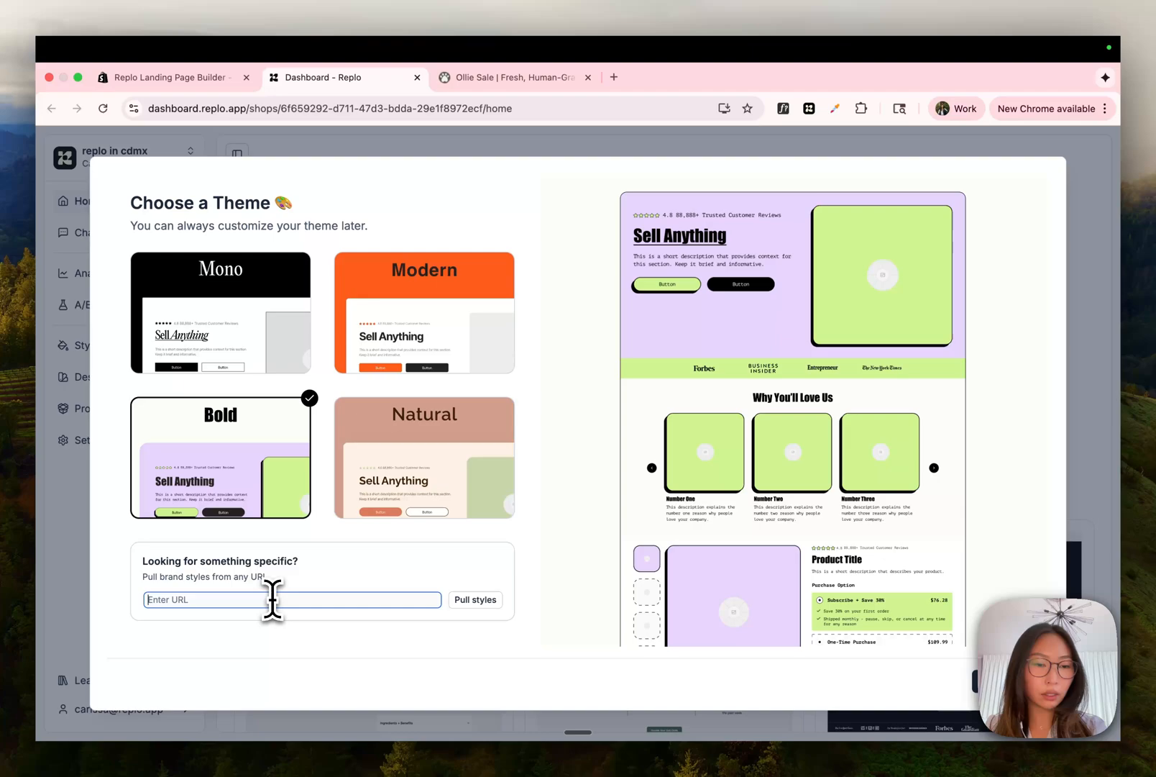
{"action": "type", "text": "https://www.myollie.com/sale/"}
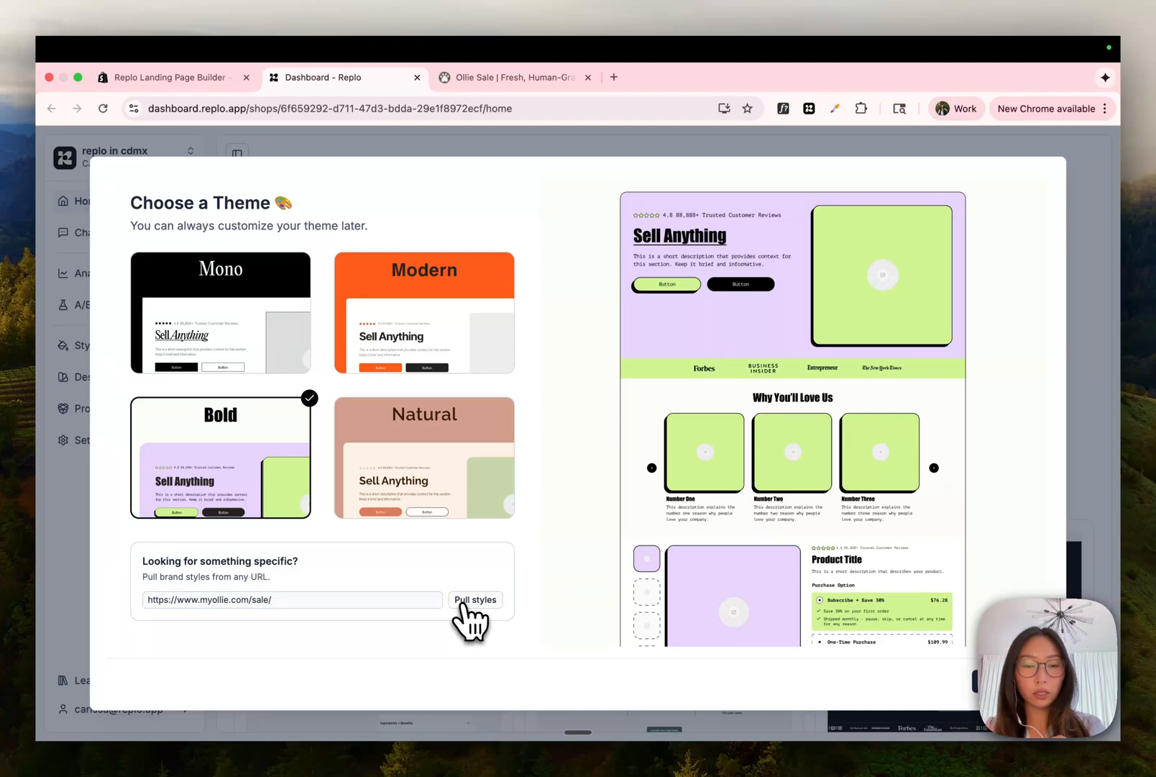
Step: Pull the Ollie page's colours and font into the shop's design library
{"action": "left_click", "coordinate": [475, 600]}
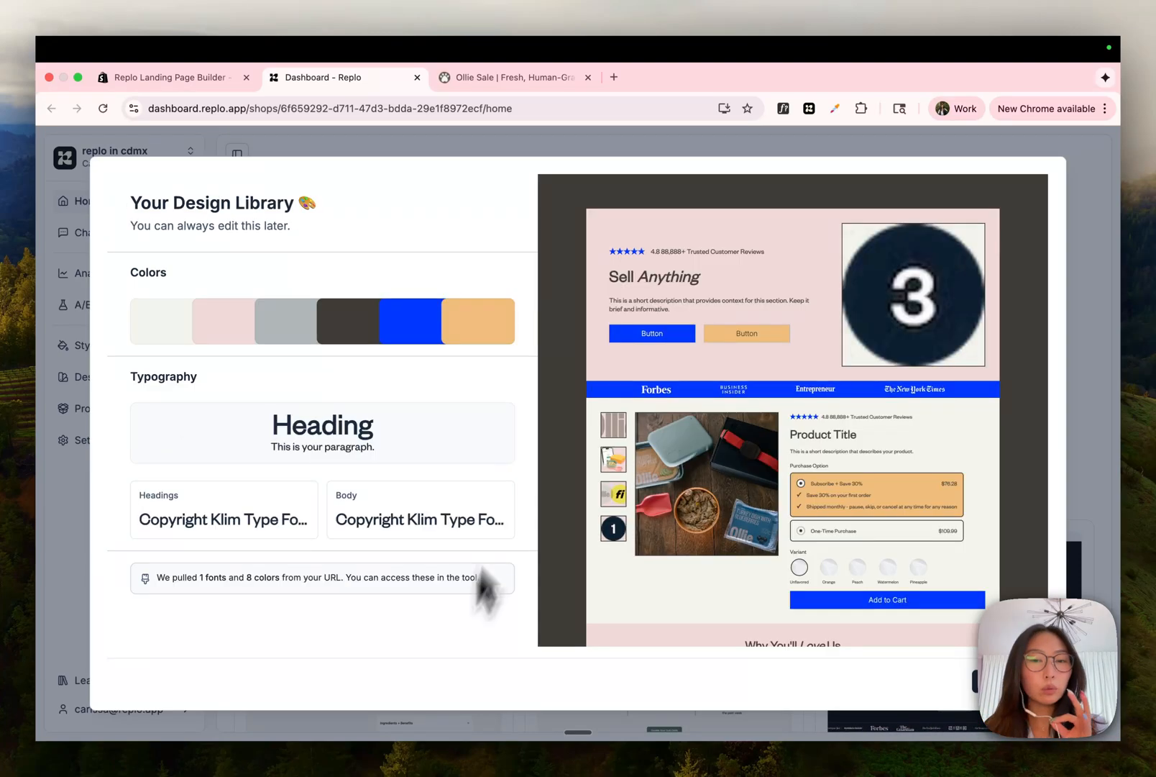
{"action": "mouse_move", "coordinate": [567, 387]}
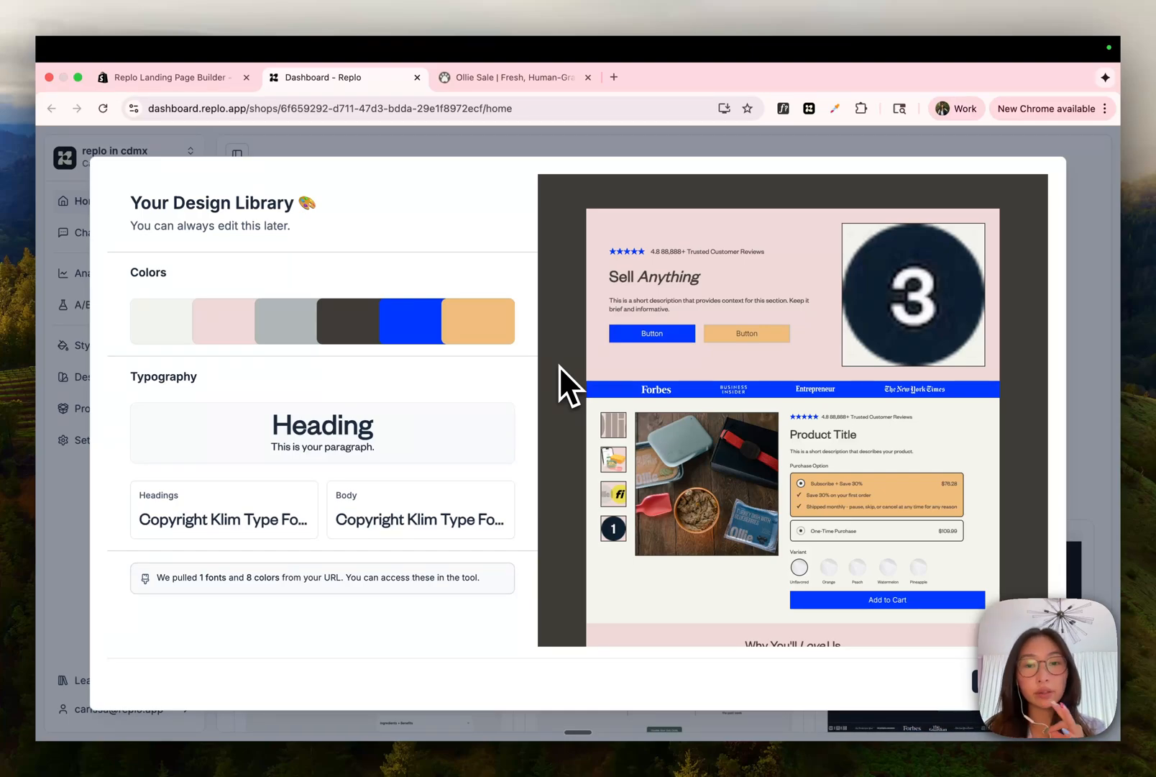
{"action": "mouse_move", "coordinate": [544, 266]}
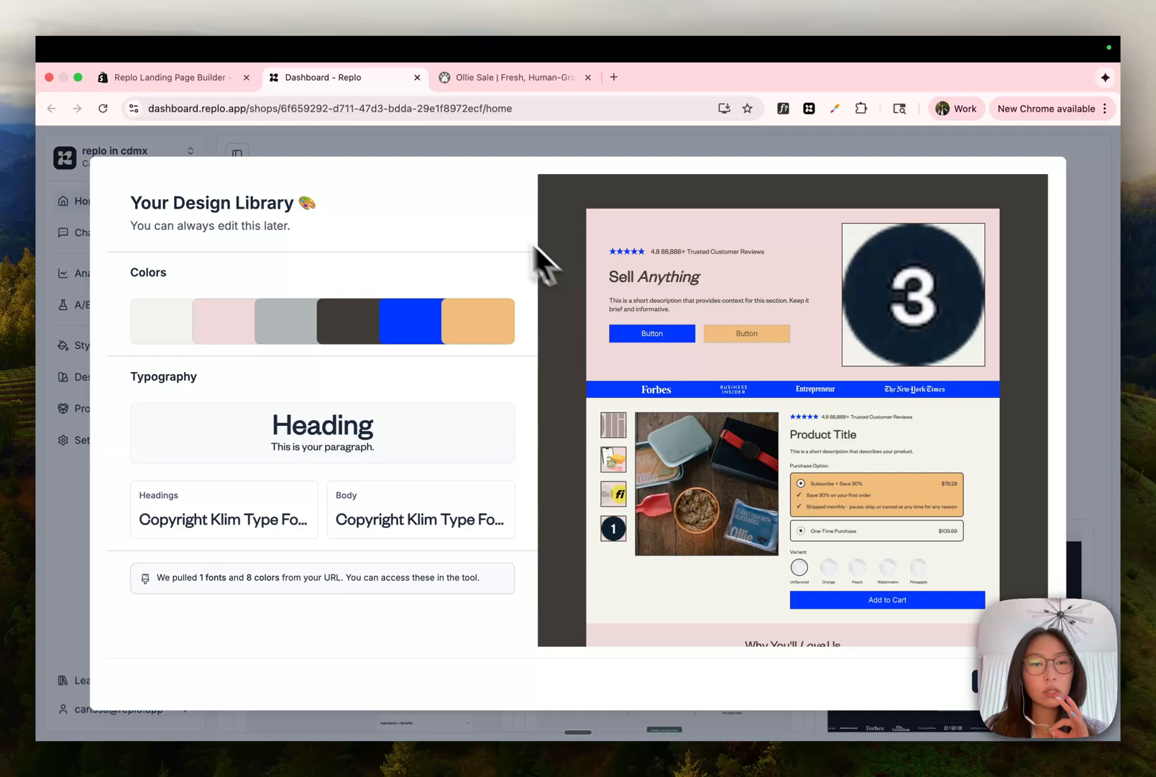
{"action": "mouse_move", "coordinate": [690, 581]}
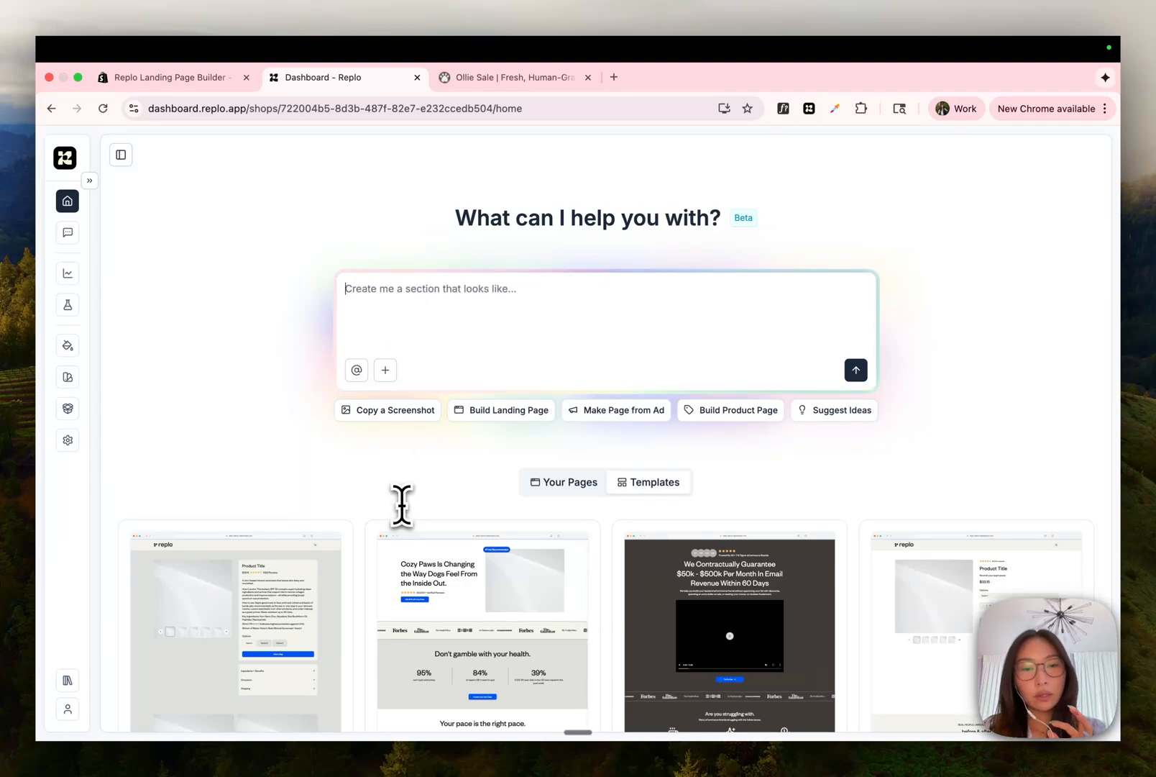
Step: Create a page from the Landing Page — Deep Product Breakdown template
{"action": "scroll", "scroll_direction": "down", "scroll_amount": 3}
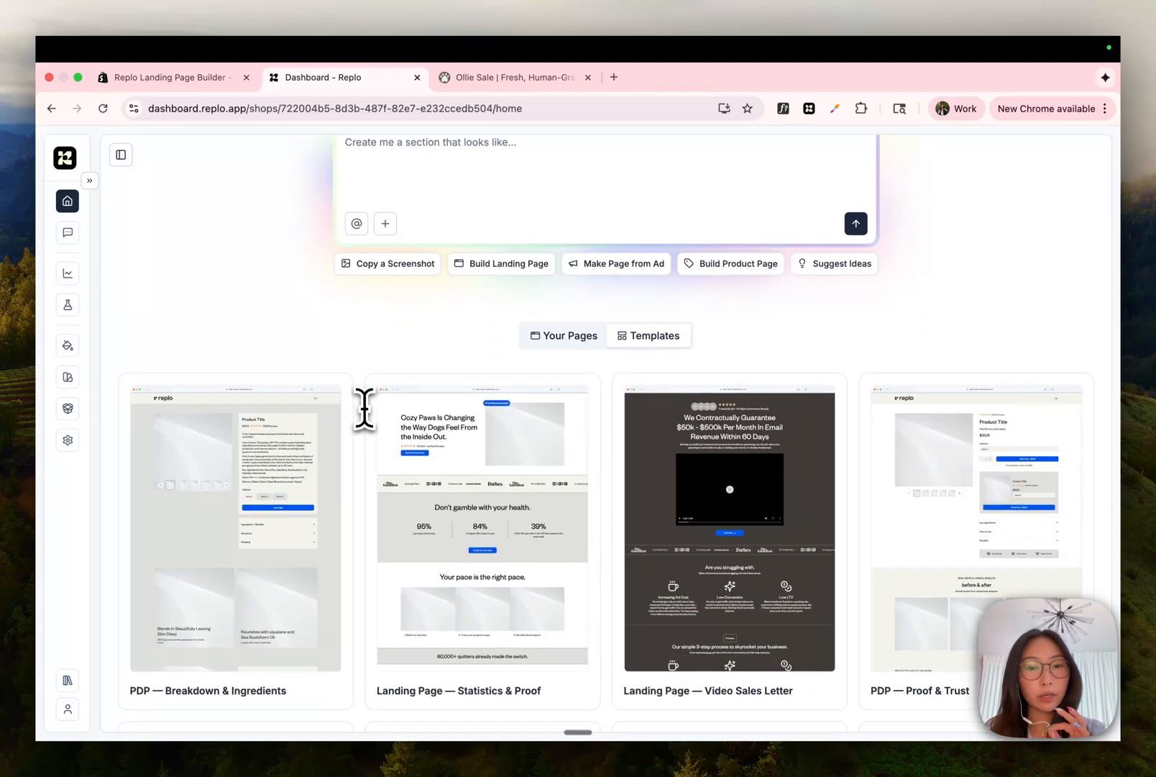
{"action": "scroll", "scroll_direction": "down", "scroll_amount": 3}
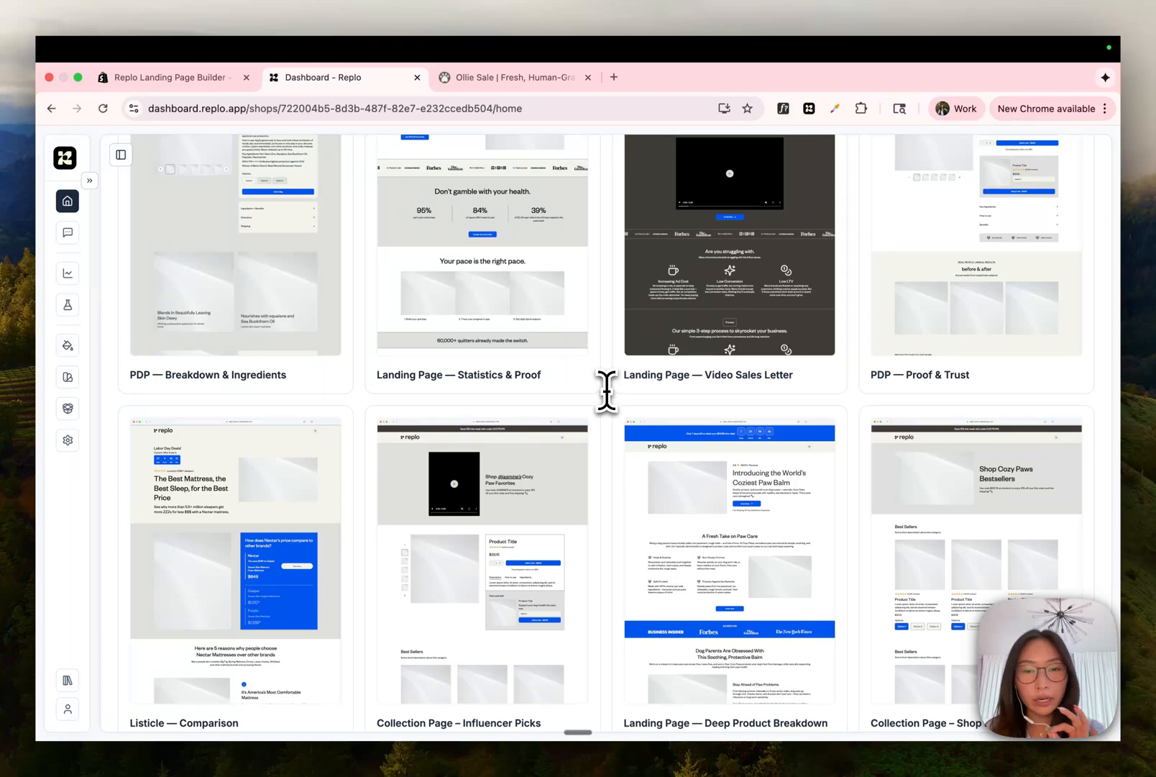
{"action": "scroll", "scroll_direction": "down", "scroll_amount": 3}
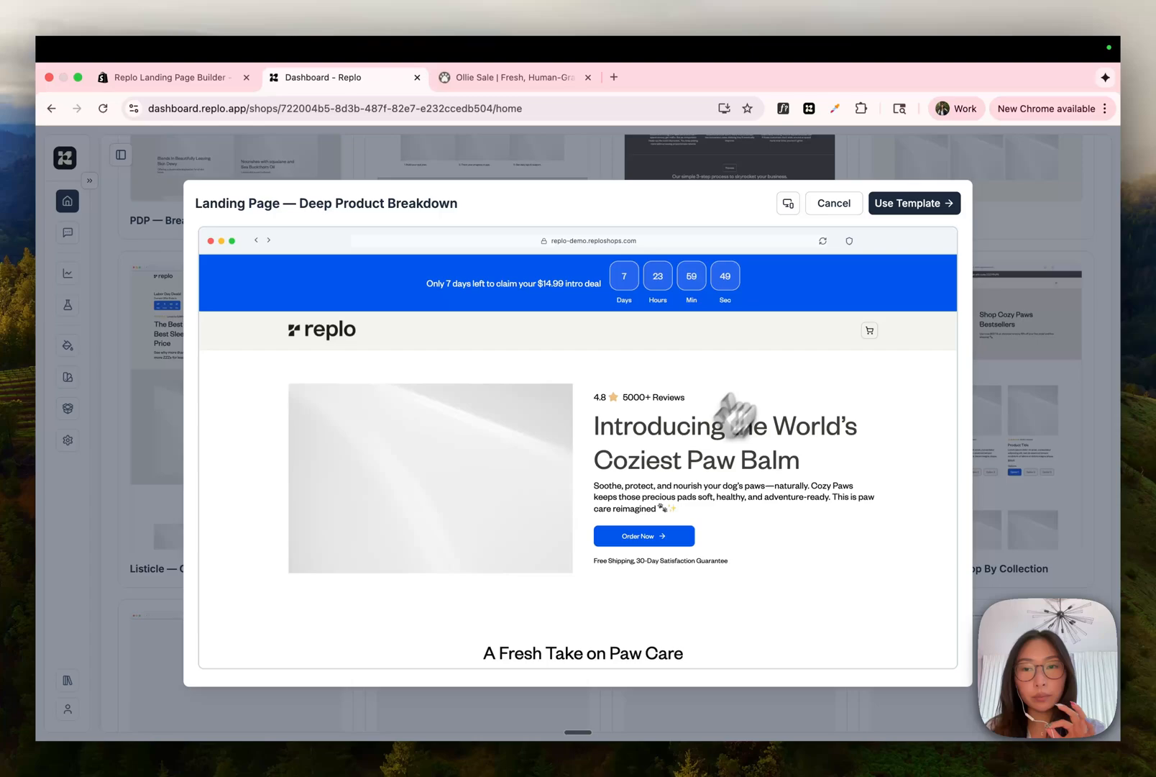
{"action": "left_click", "coordinate": [915, 203]}
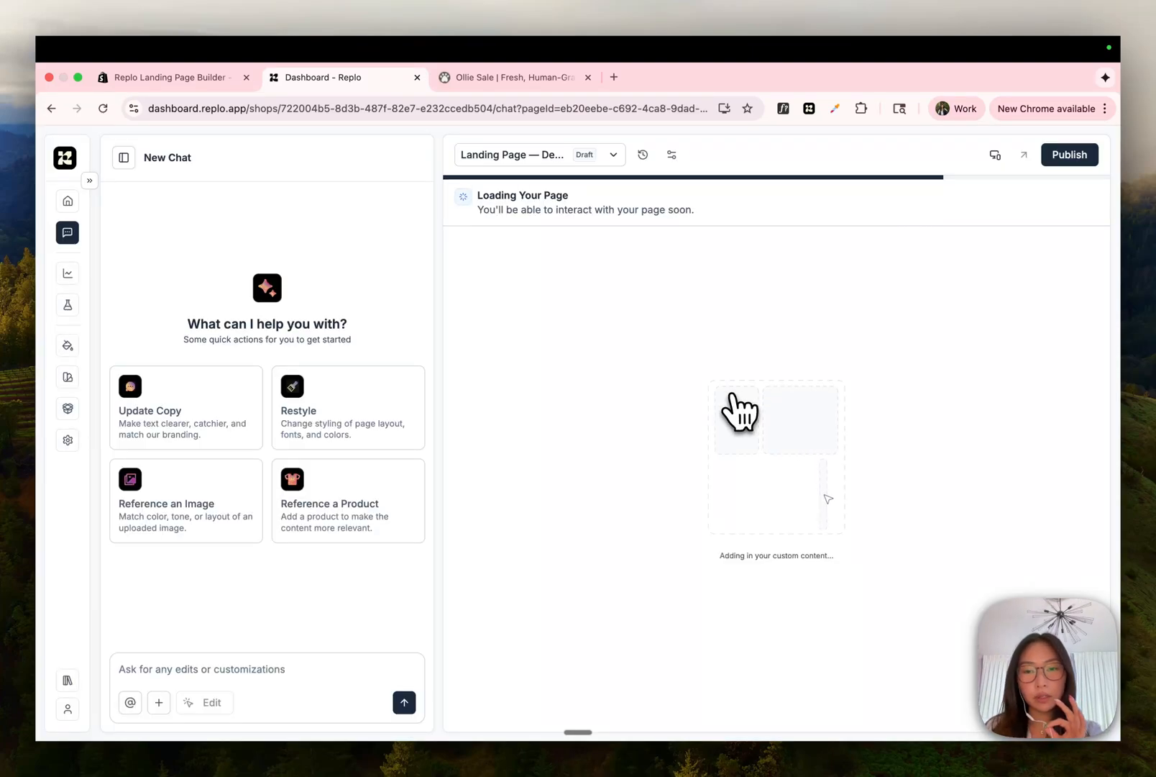
{"action": "mouse_move", "coordinate": [621, 413]}
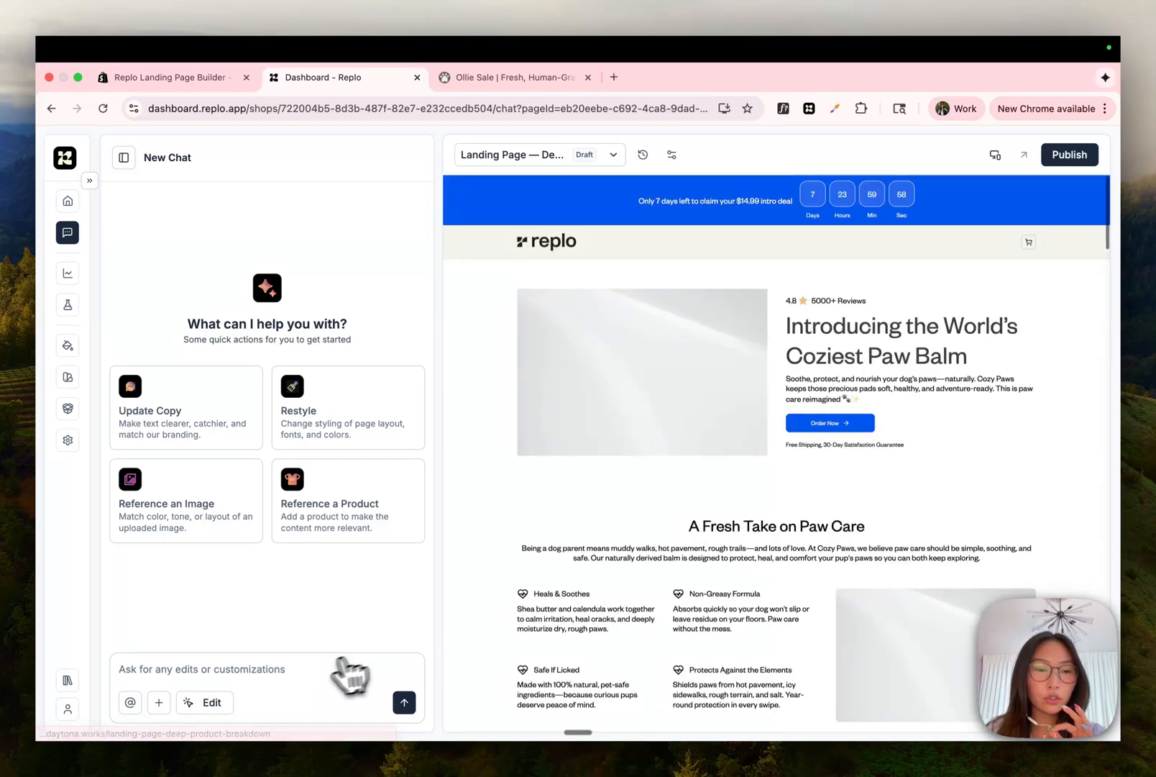
Step: Select the Coziest Paw Balm headline to show its text settings, then return home
{"action": "left_click", "coordinate": [204, 701]}
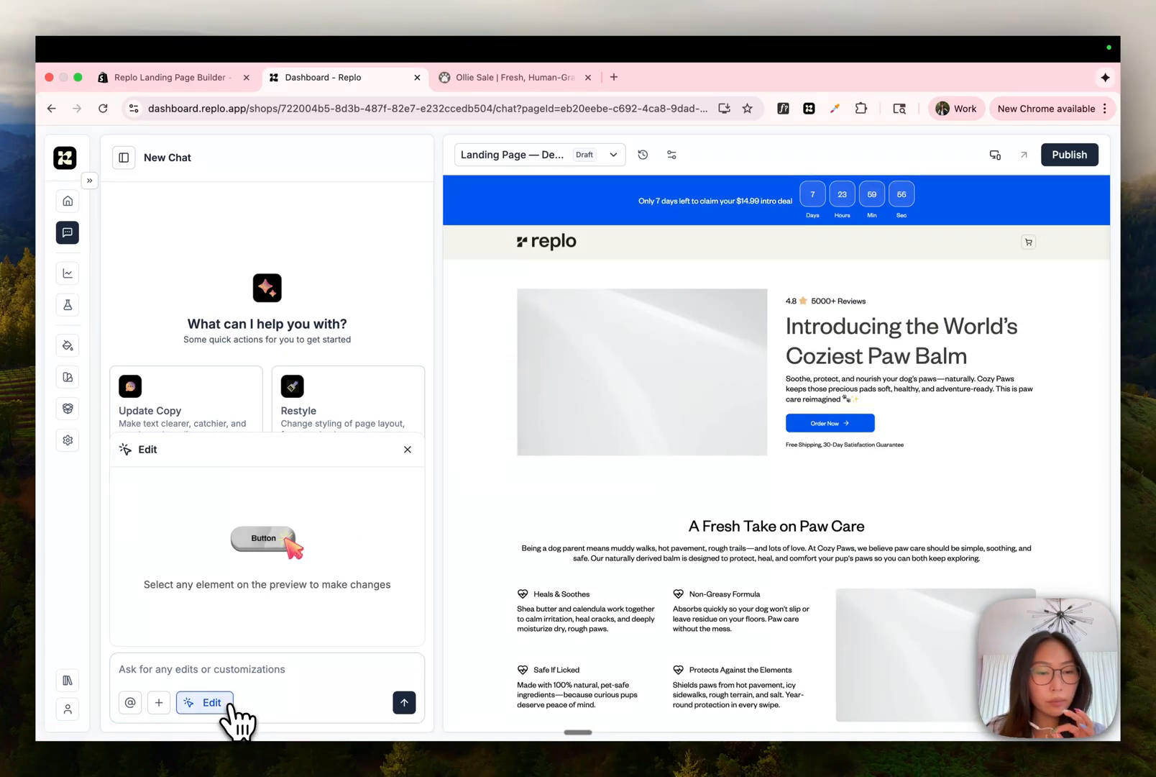
{"action": "left_click", "coordinate": [909, 339]}
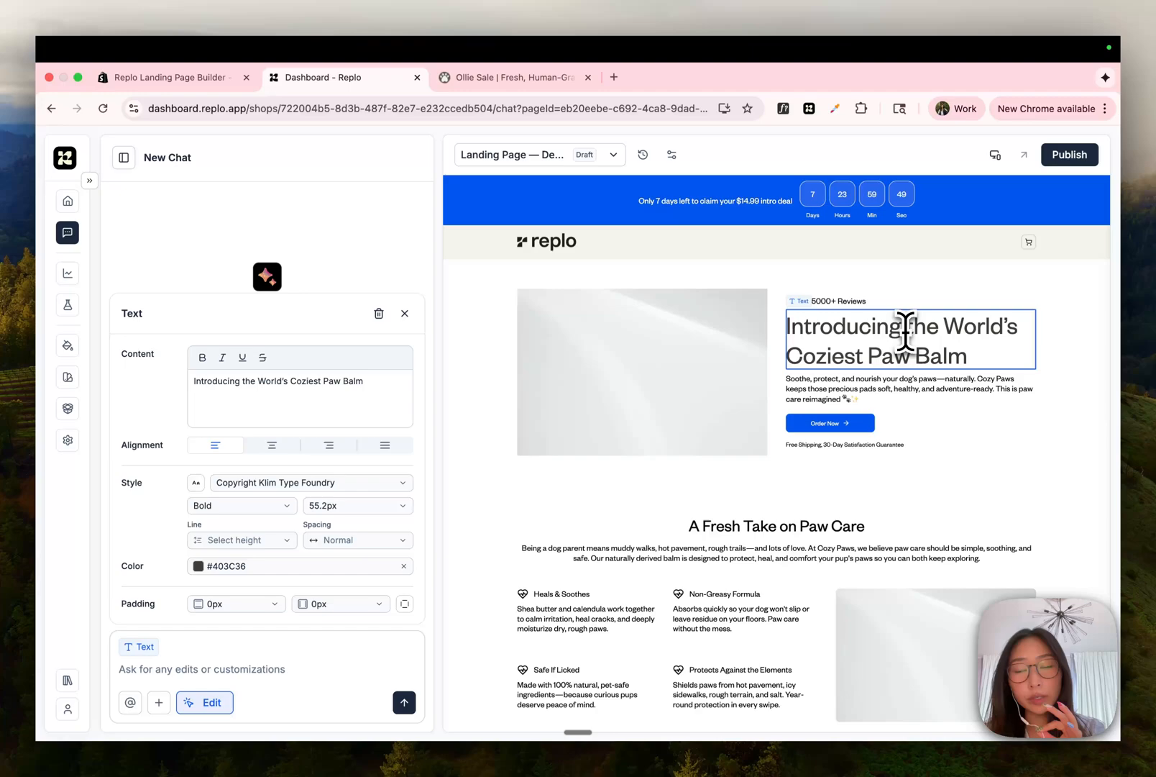
{"action": "left_click", "coordinate": [66, 200]}
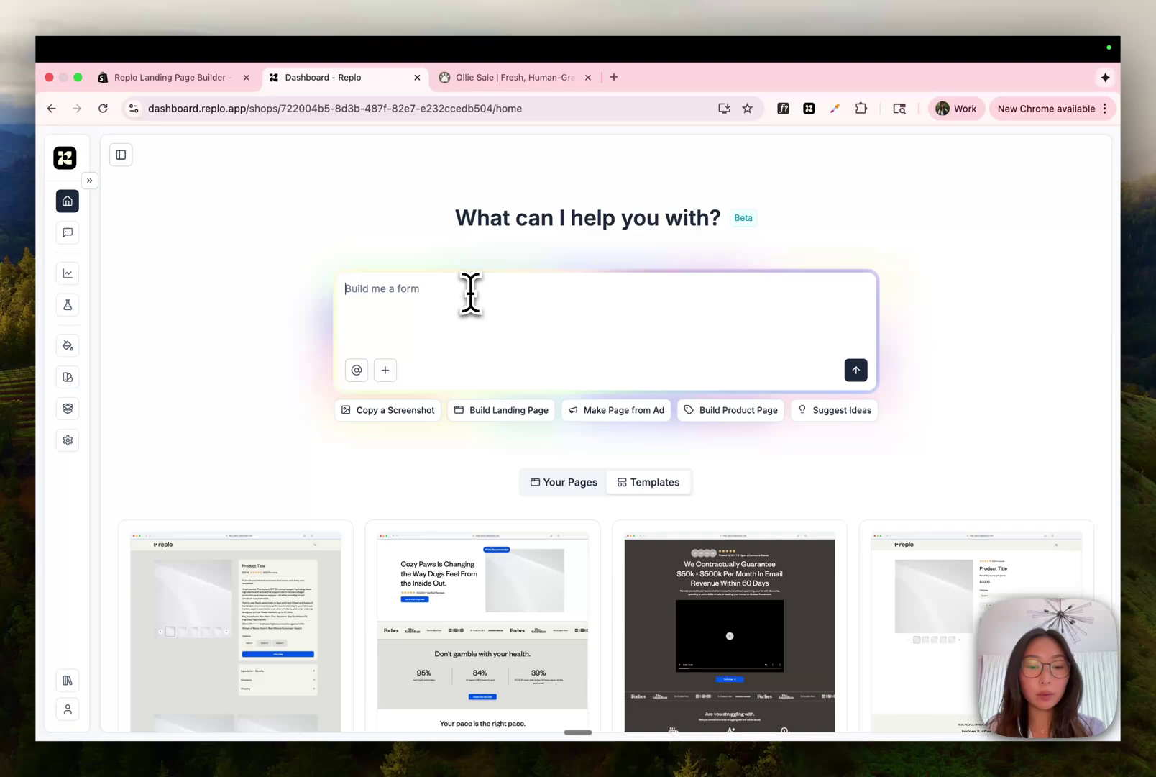
Step: Send the prompt 'build me a listicle for' referencing The Magic Box product
{"action": "type", "text": "build me a listicle fo"}
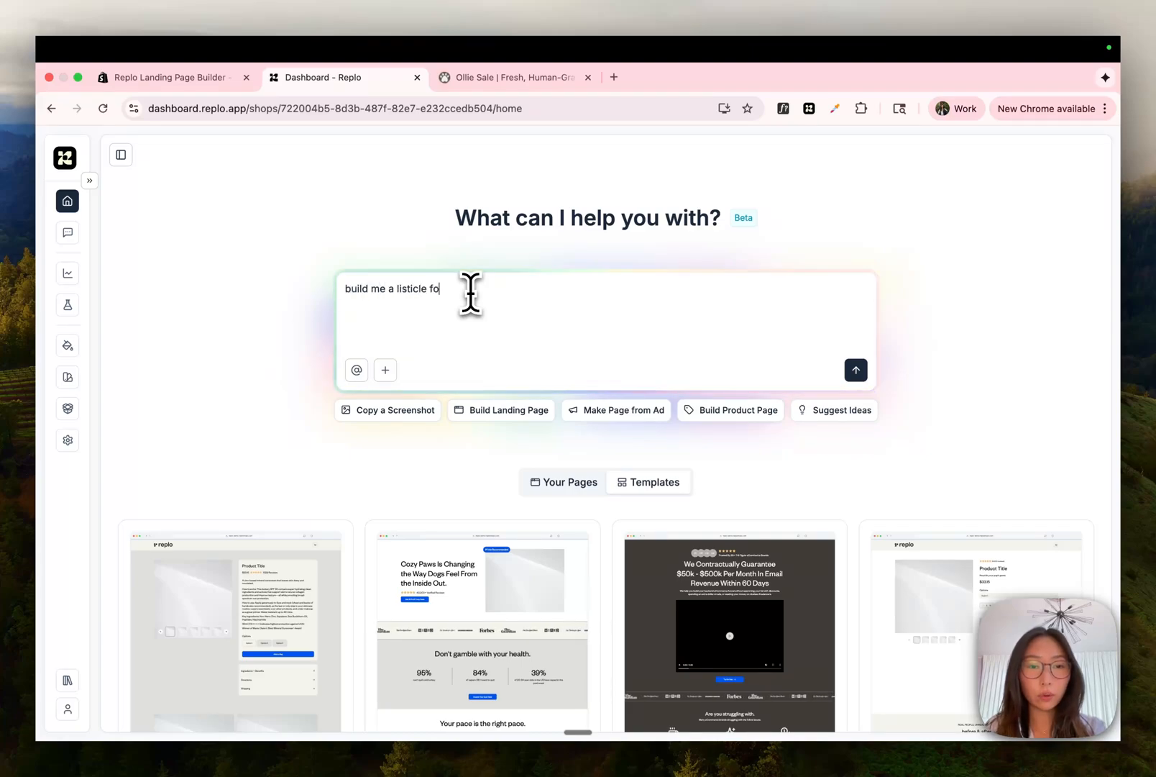
{"action": "type", "text": "r @"}
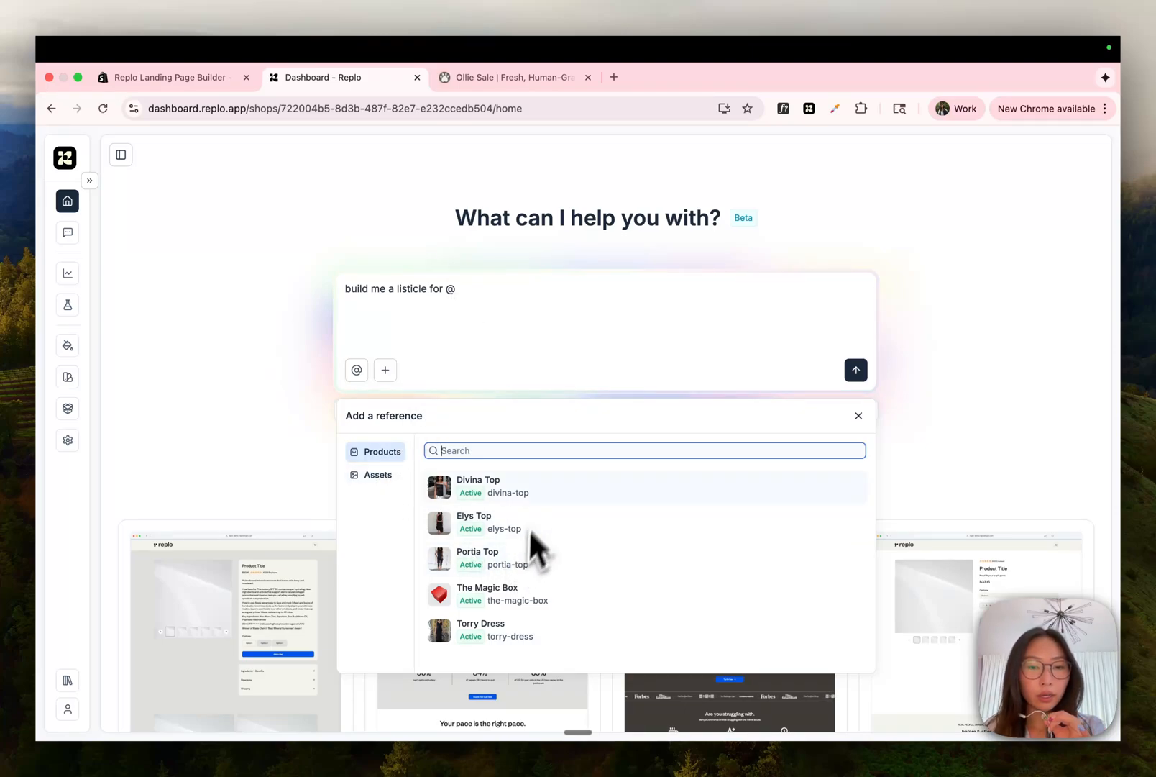
{"action": "mouse_move", "coordinate": [428, 713]}
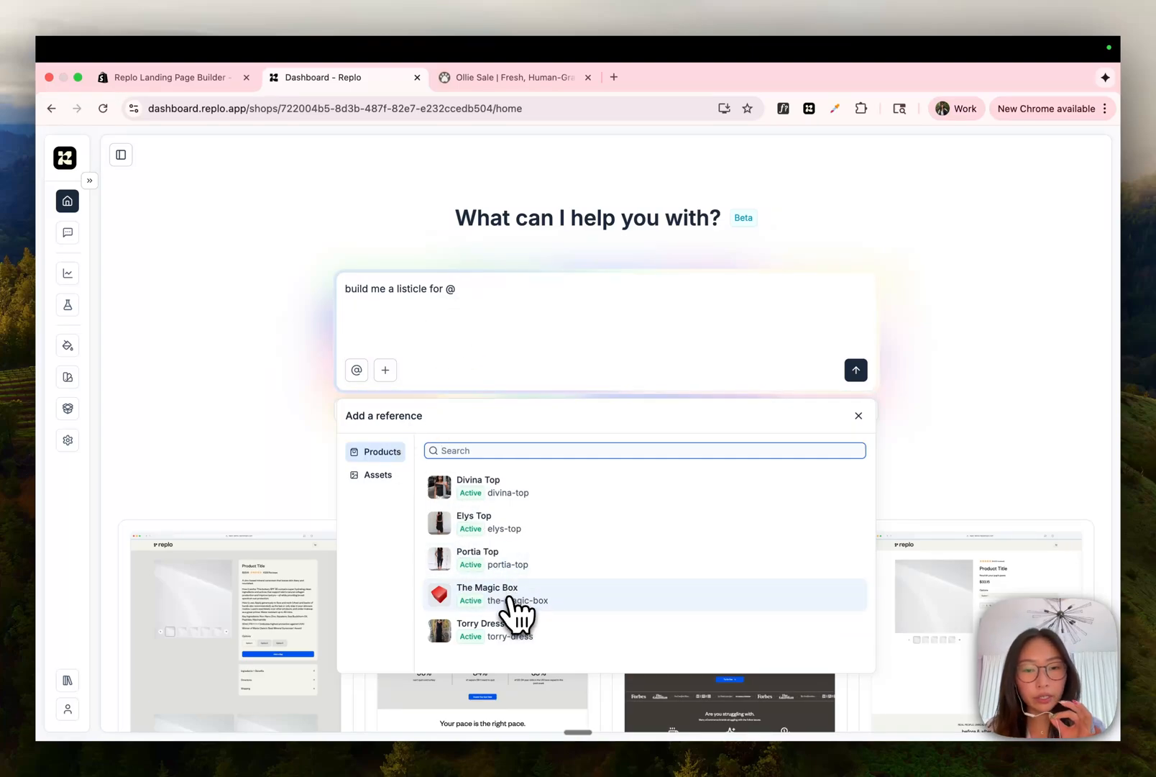
{"action": "left_click", "coordinate": [486, 594]}
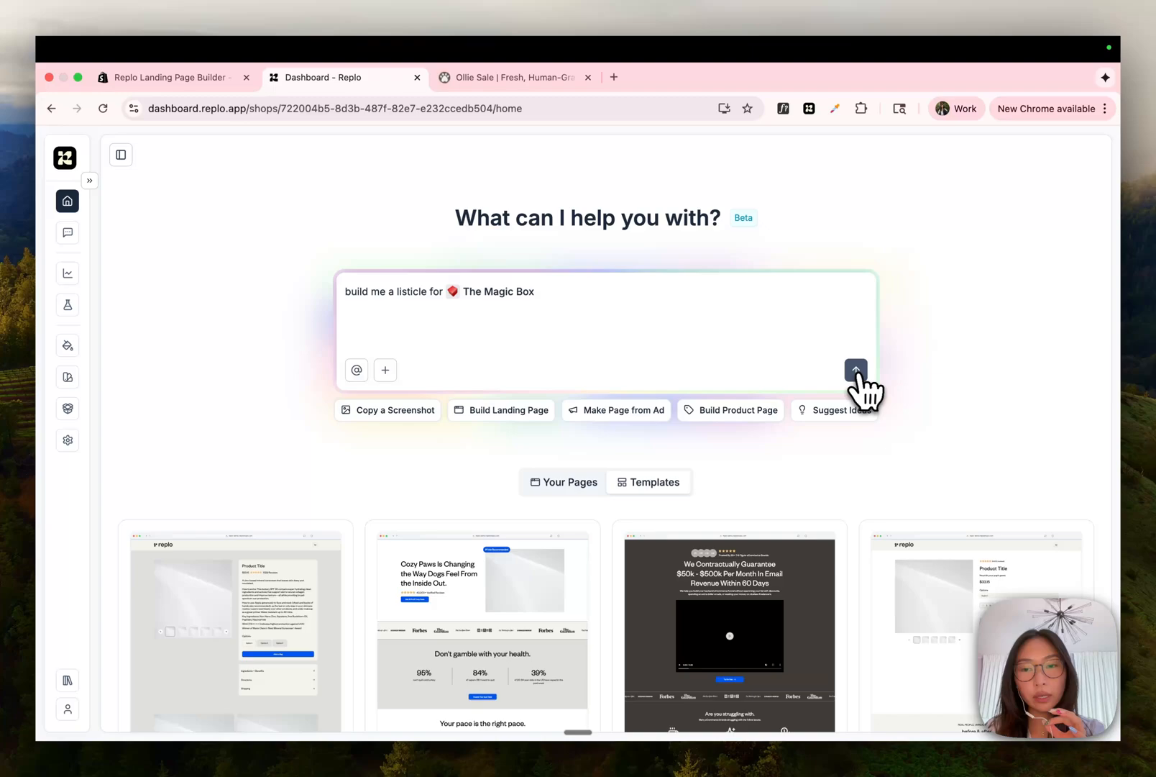
{"action": "left_click", "coordinate": [855, 370]}
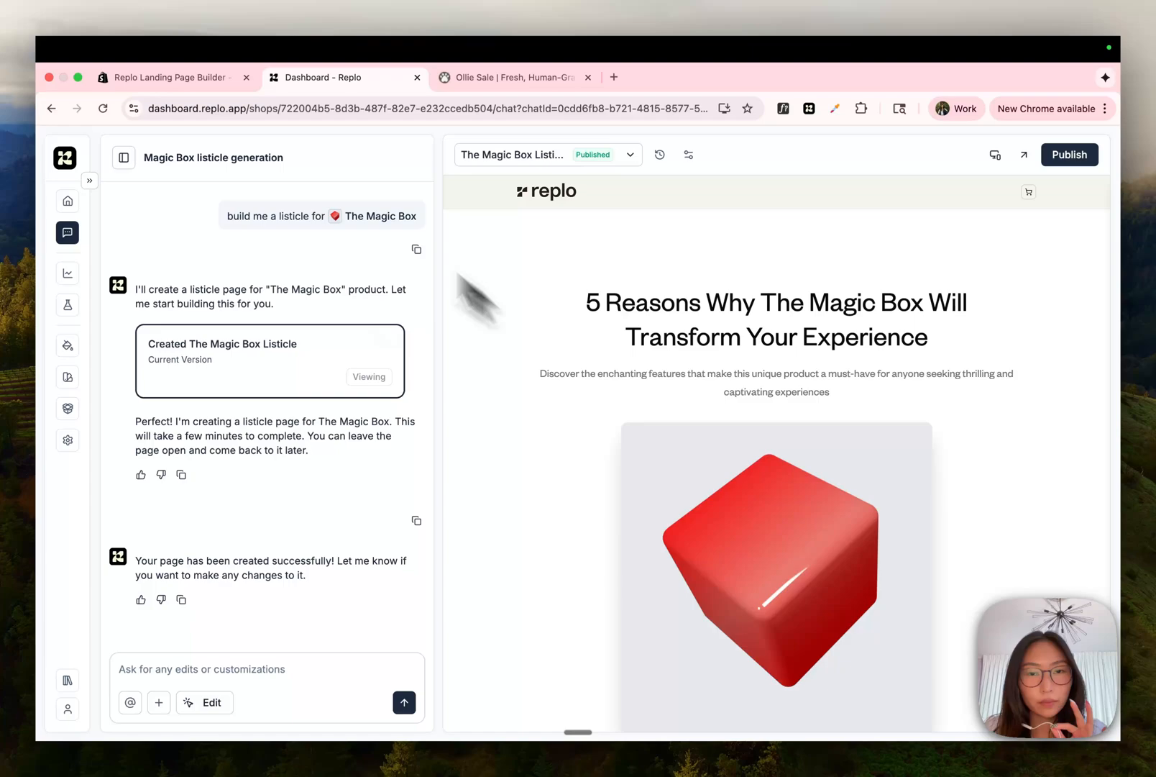
{"action": "mouse_move", "coordinate": [471, 361]}
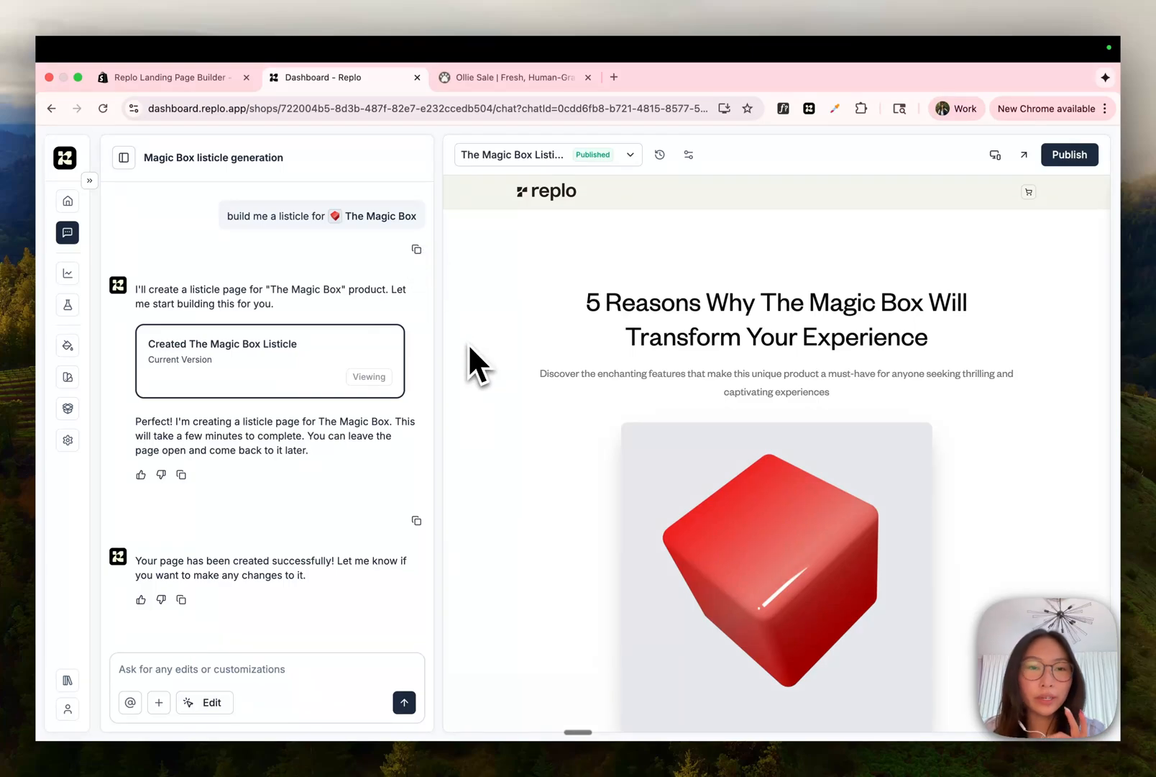
{"action": "mouse_move", "coordinate": [509, 413]}
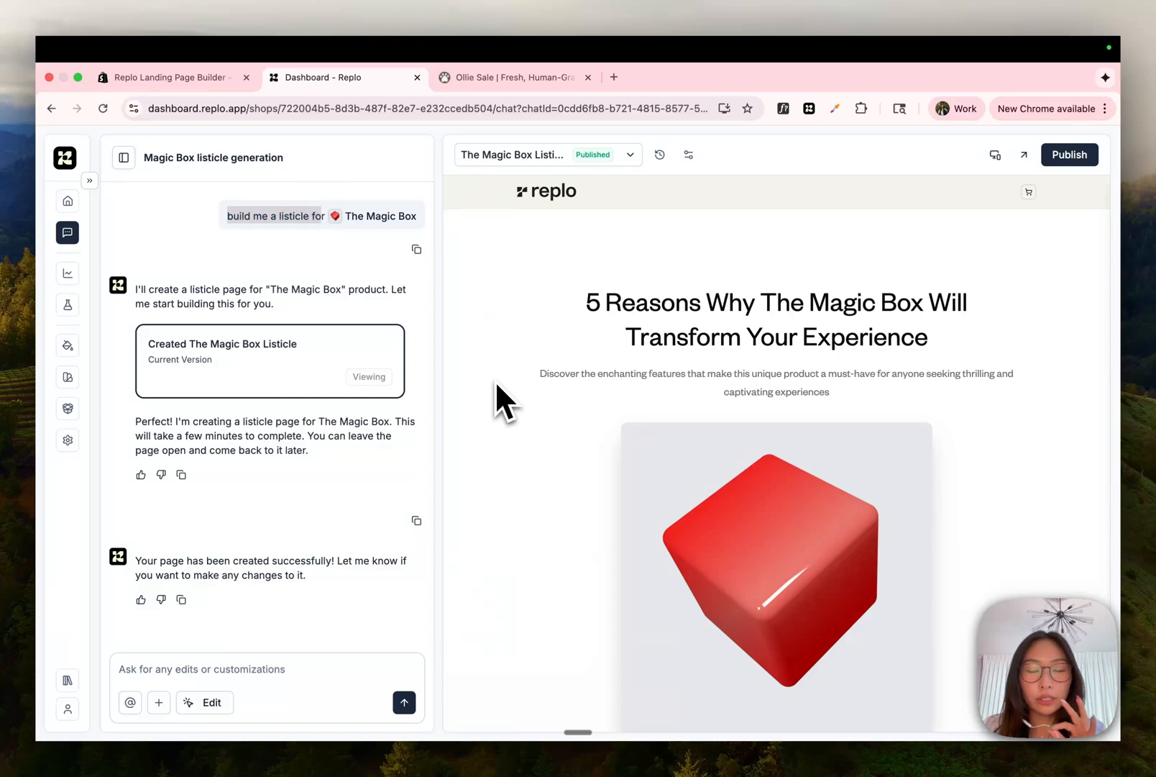
Step: Review the generated Magic Box listicle down to its $20 offer and purchase section
{"action": "scroll", "scroll_direction": "down", "scroll_amount": 3}
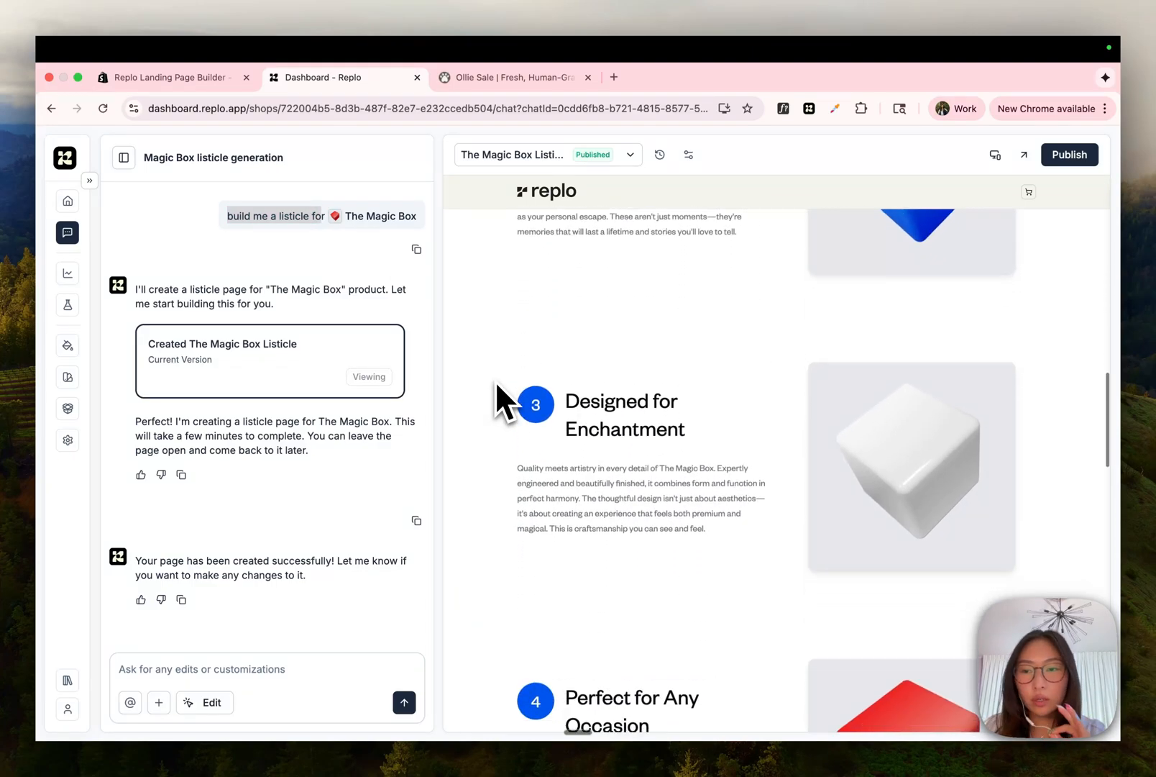
{"action": "scroll", "scroll_direction": "down", "scroll_amount": 3}
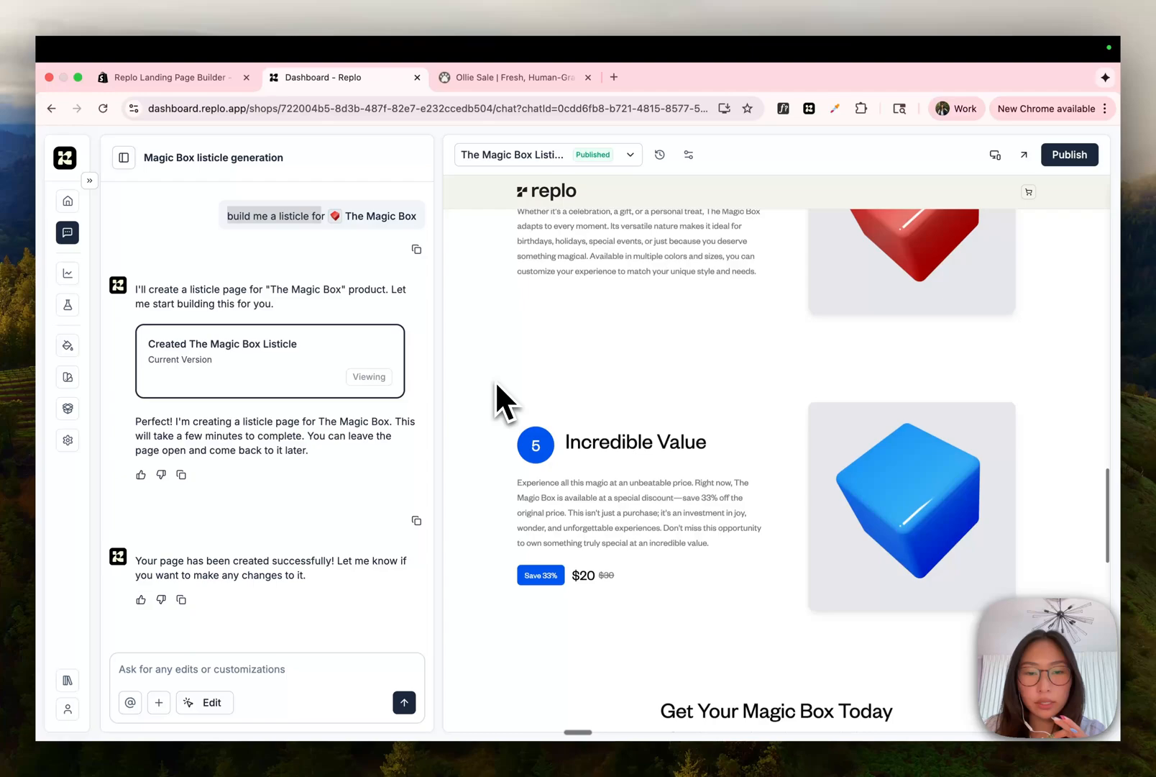
{"action": "scroll", "scroll_direction": "down", "scroll_amount": 3}
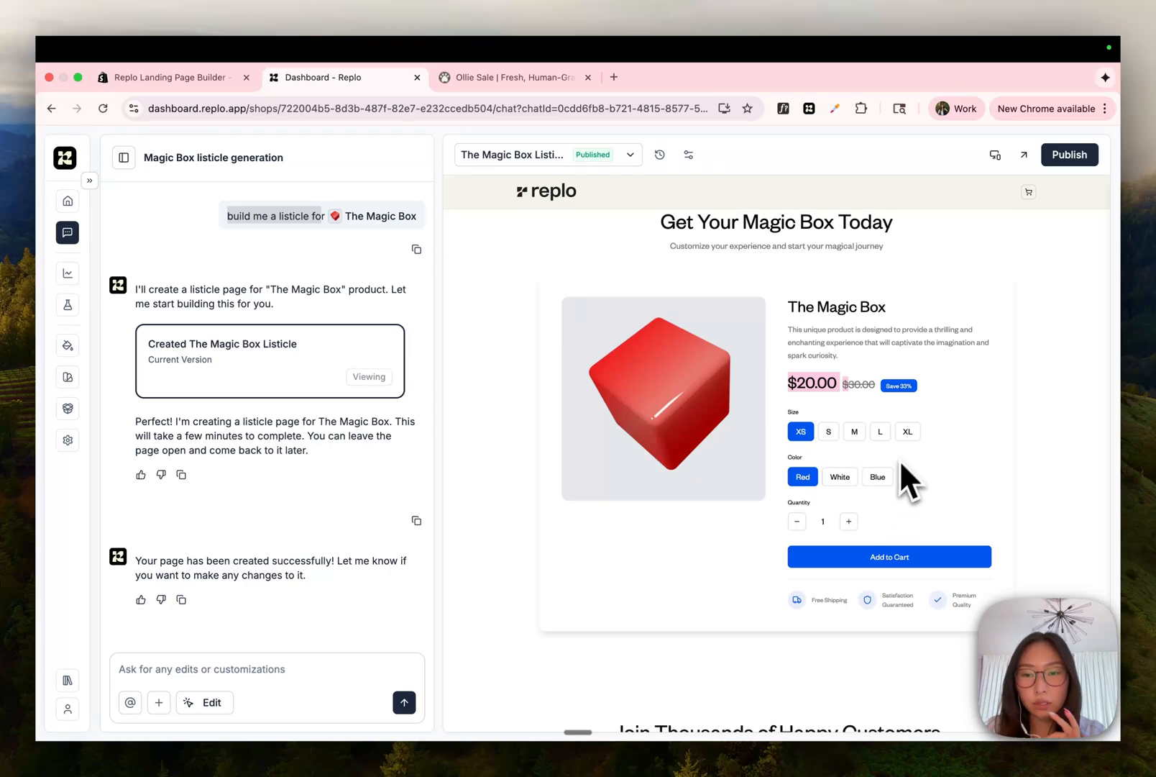
{"action": "scroll", "scroll_direction": "down", "scroll_amount": 3}
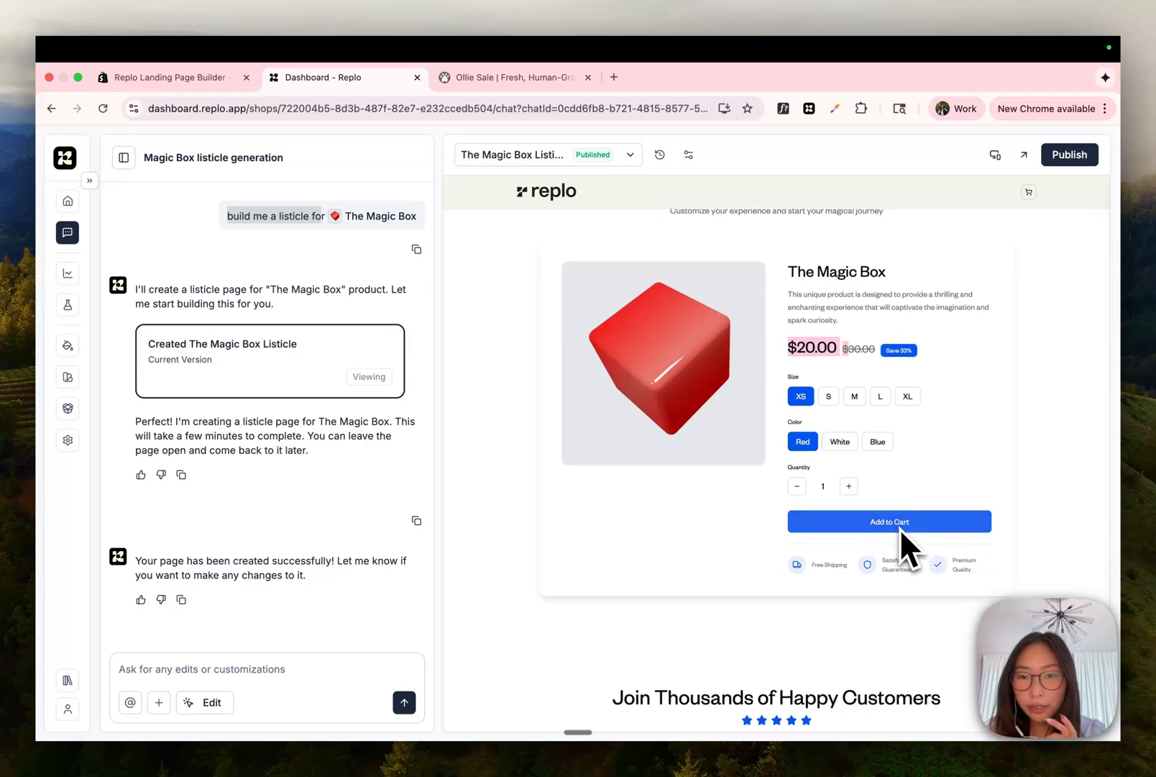
{"action": "scroll", "scroll_direction": "down", "scroll_amount": 3}
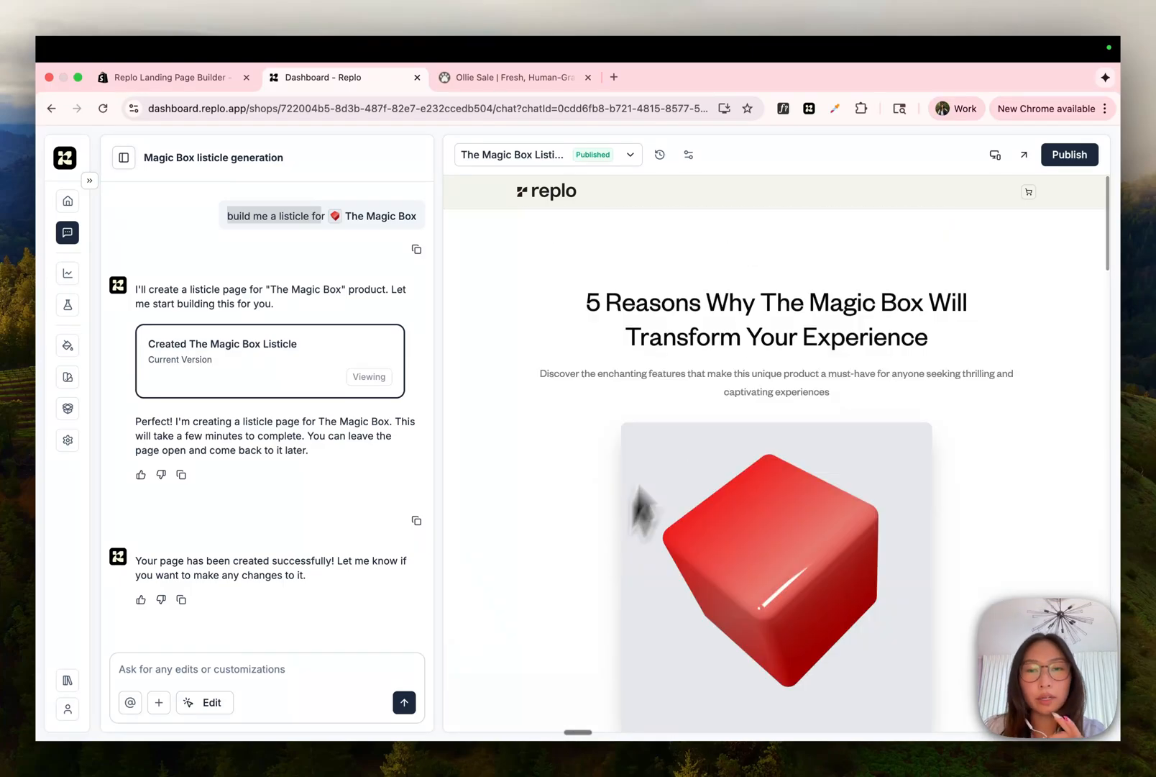
{"action": "left_click", "coordinate": [205, 702]}
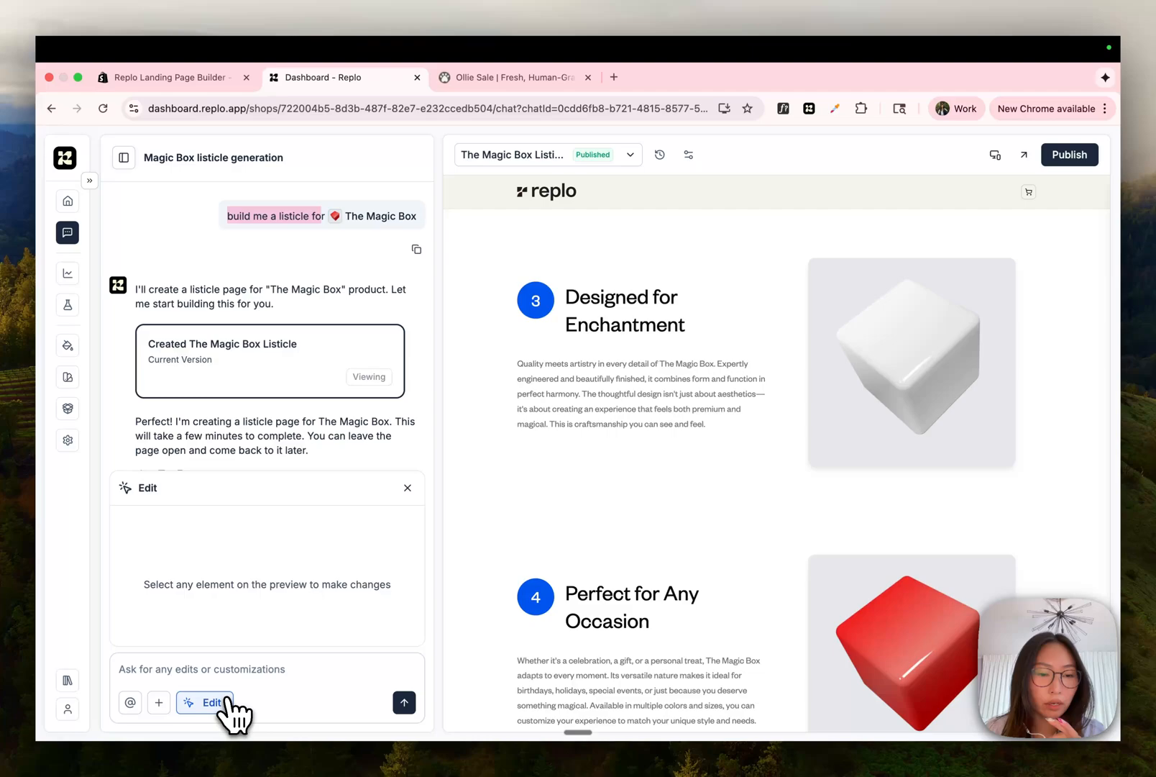
{"action": "left_click", "coordinate": [626, 311]}
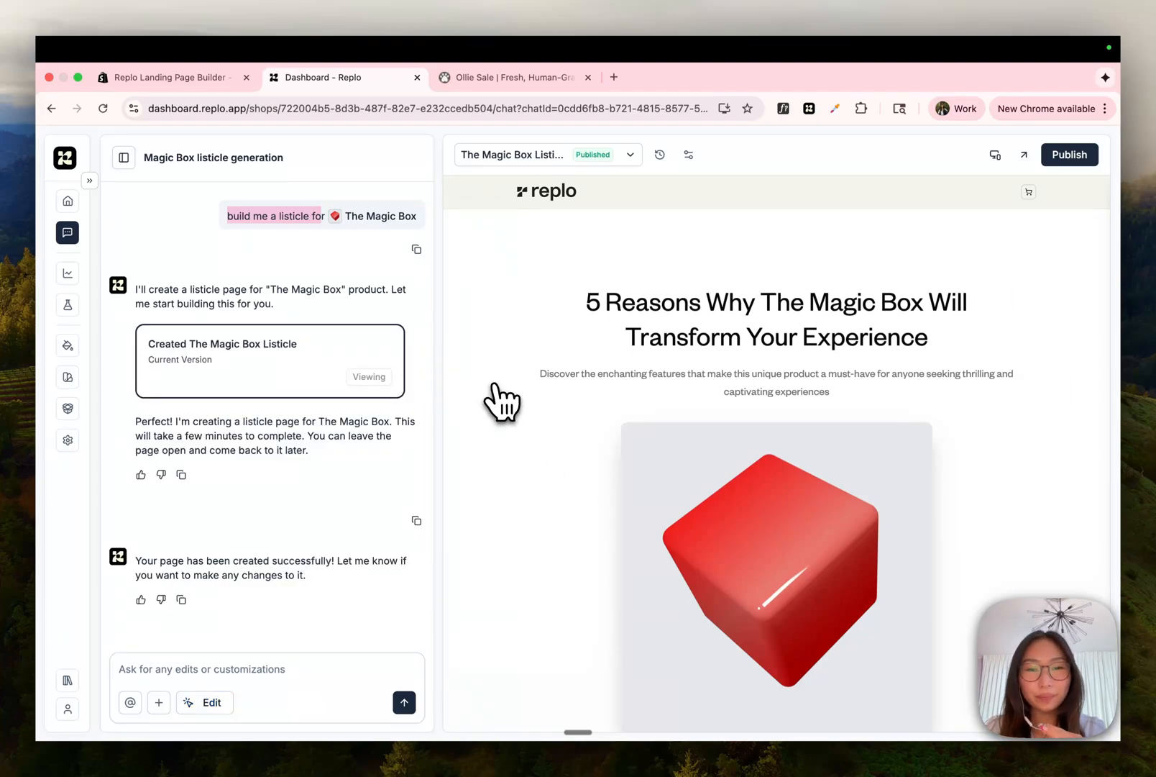
Step: Begin a 'Match my landing' prompt, then run Figma to Code on the Desktop / LP Subscription Funnel frame
{"action": "left_click", "coordinate": [66, 201]}
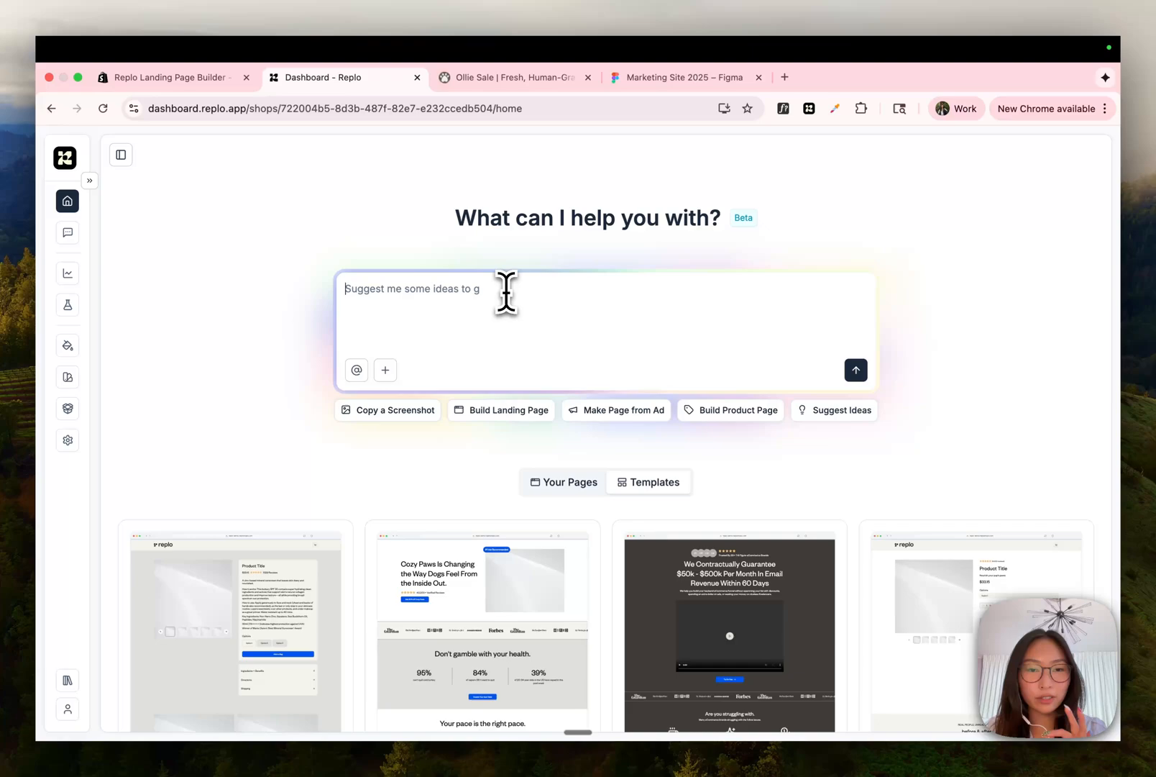
{"action": "type", "text": "Match my landi"}
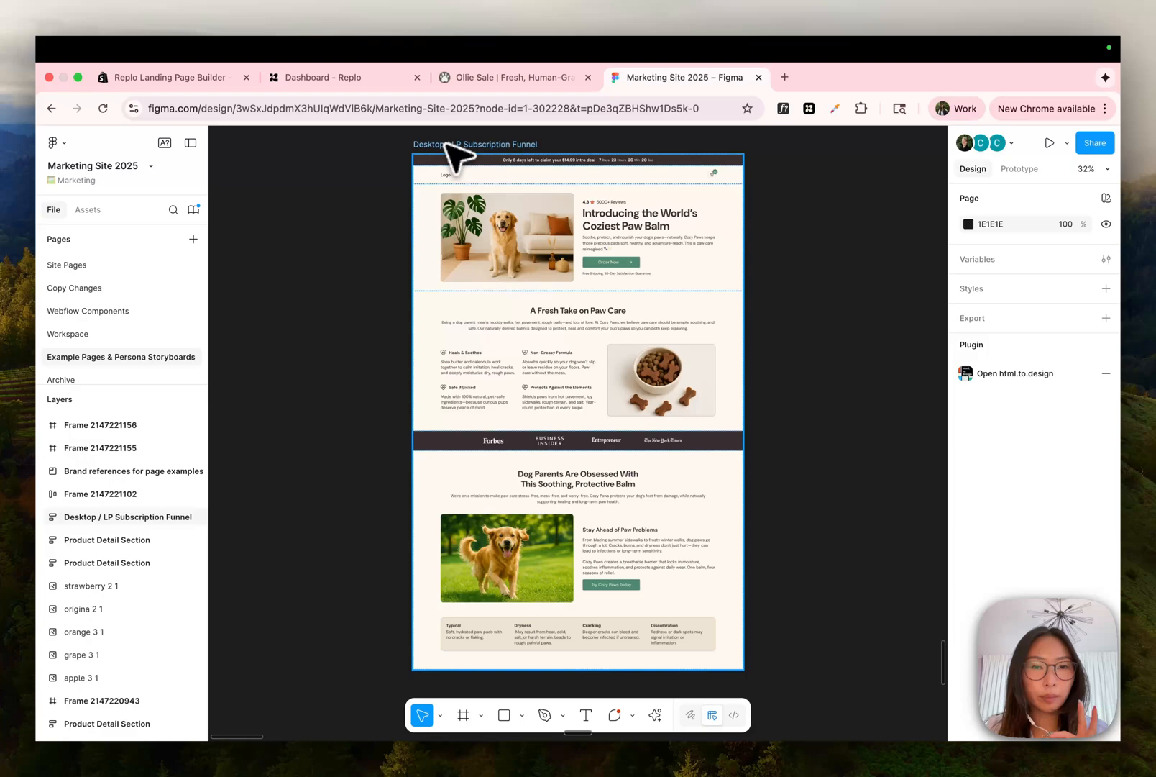
{"action": "left_click", "coordinate": [466, 145]}
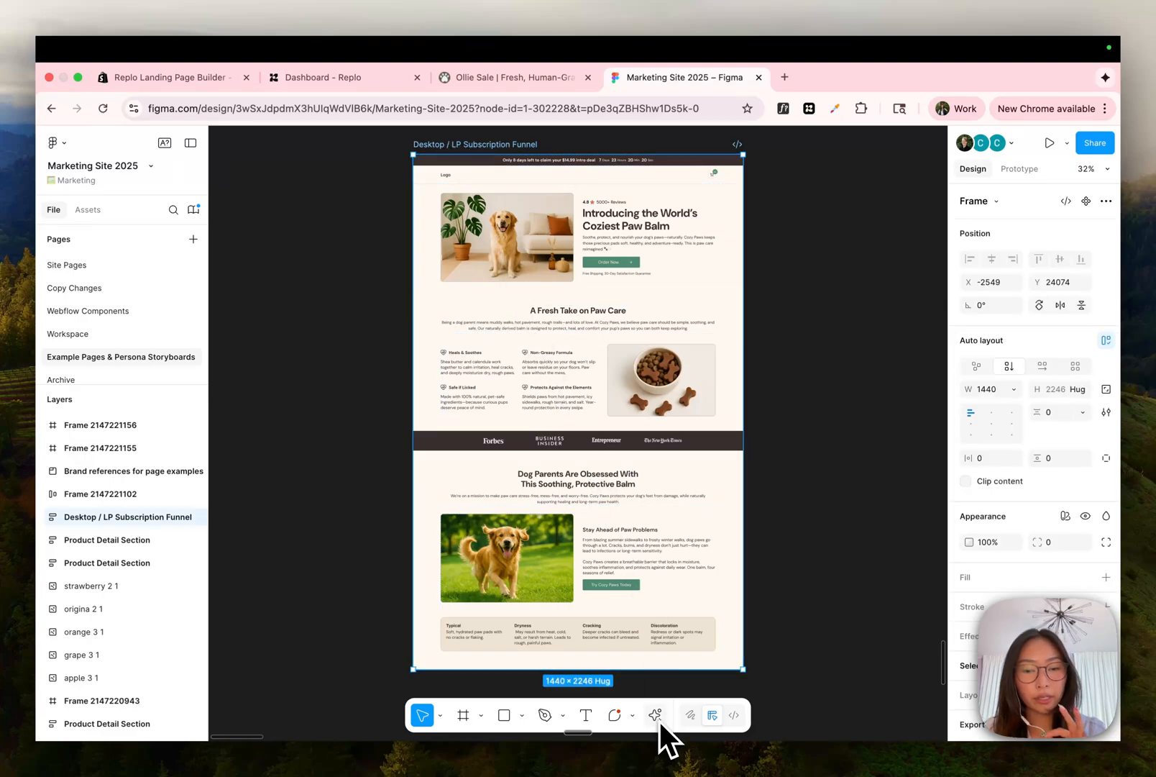
{"action": "left_click", "coordinate": [654, 715]}
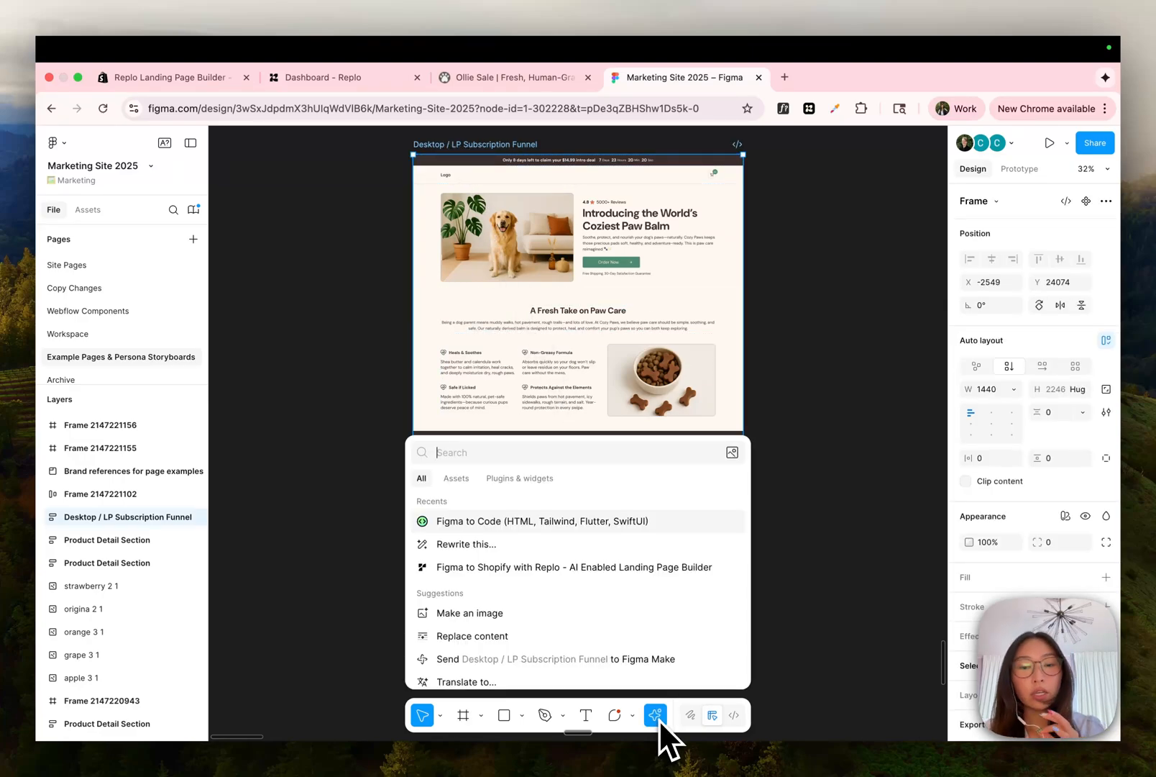
{"action": "left_click", "coordinate": [540, 520]}
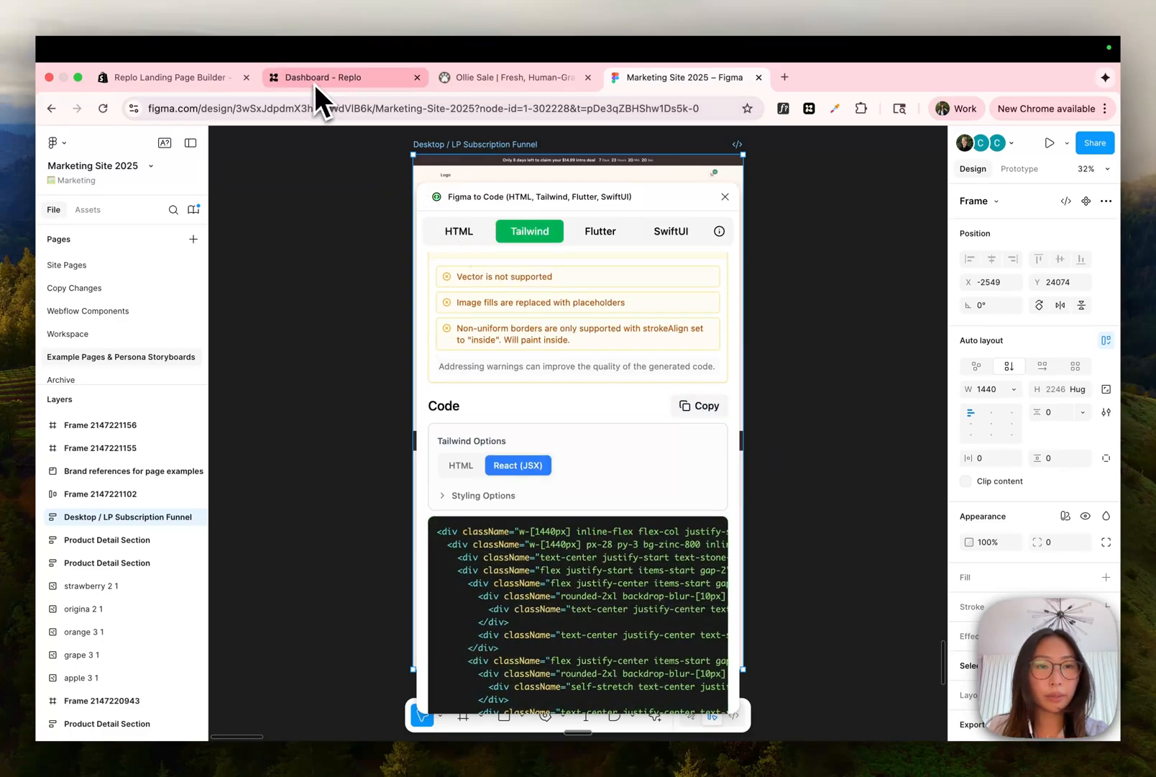
Step: Ask Replo to 'recreate this figma design for me using my design library' and send the request
{"action": "left_click", "coordinate": [342, 78]}
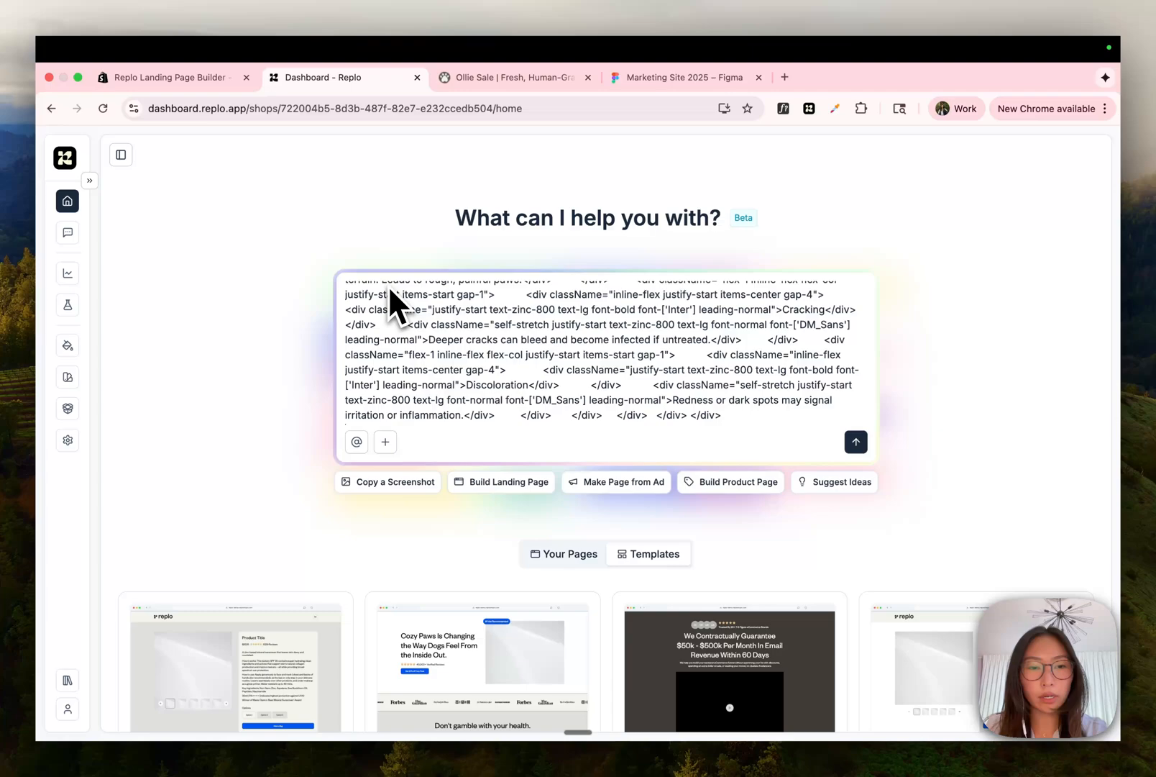
{"action": "type", "text": "can you please recreate this"}
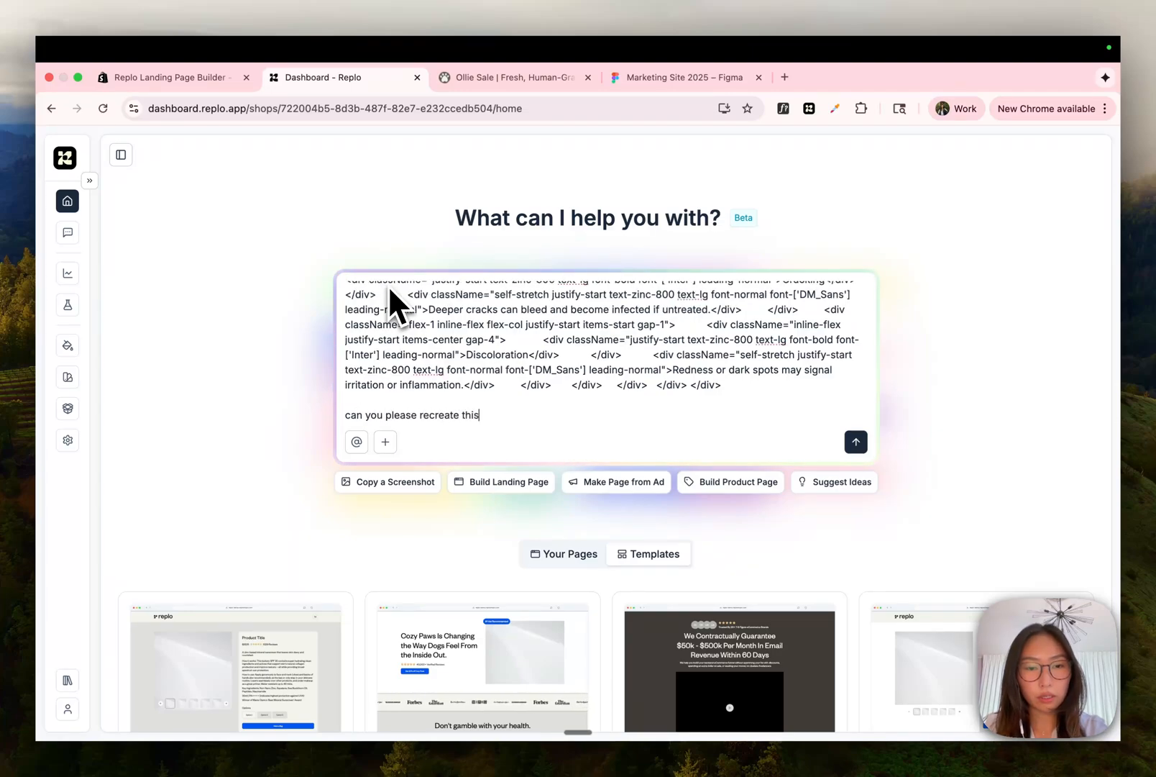
{"action": "type", "text": "figma design for me using"}
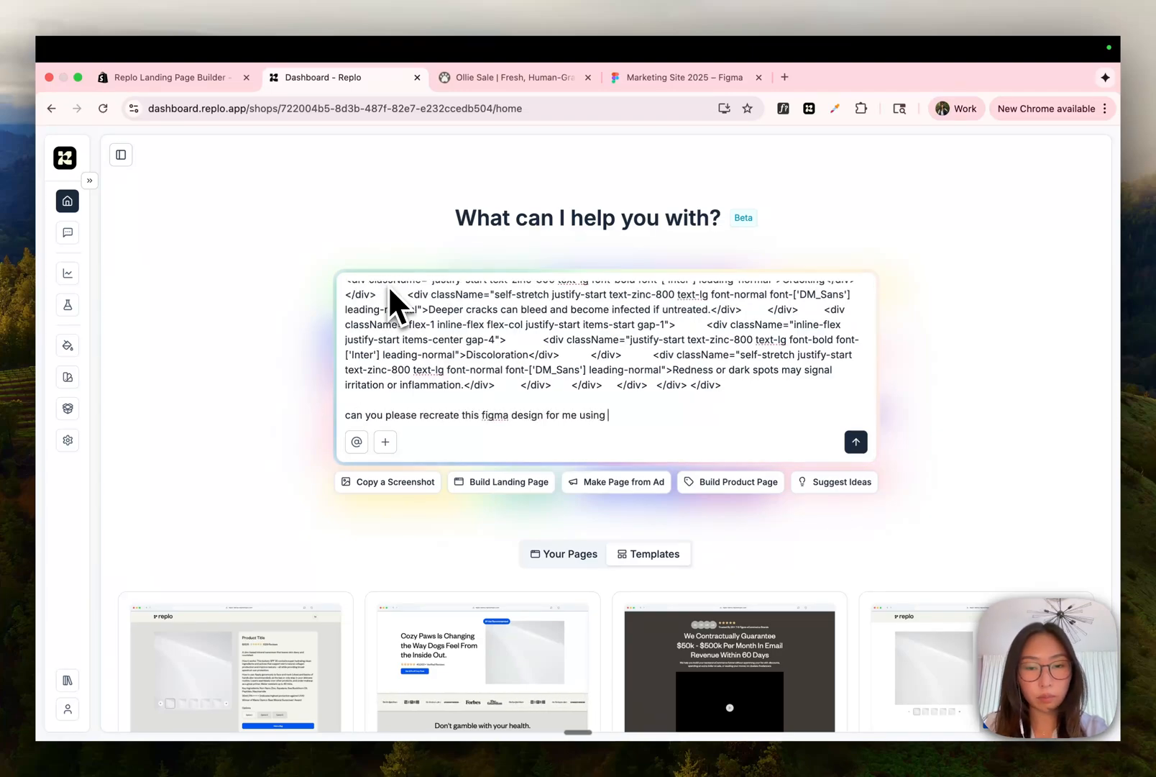
{"action": "type", "text": "my design library? th"}
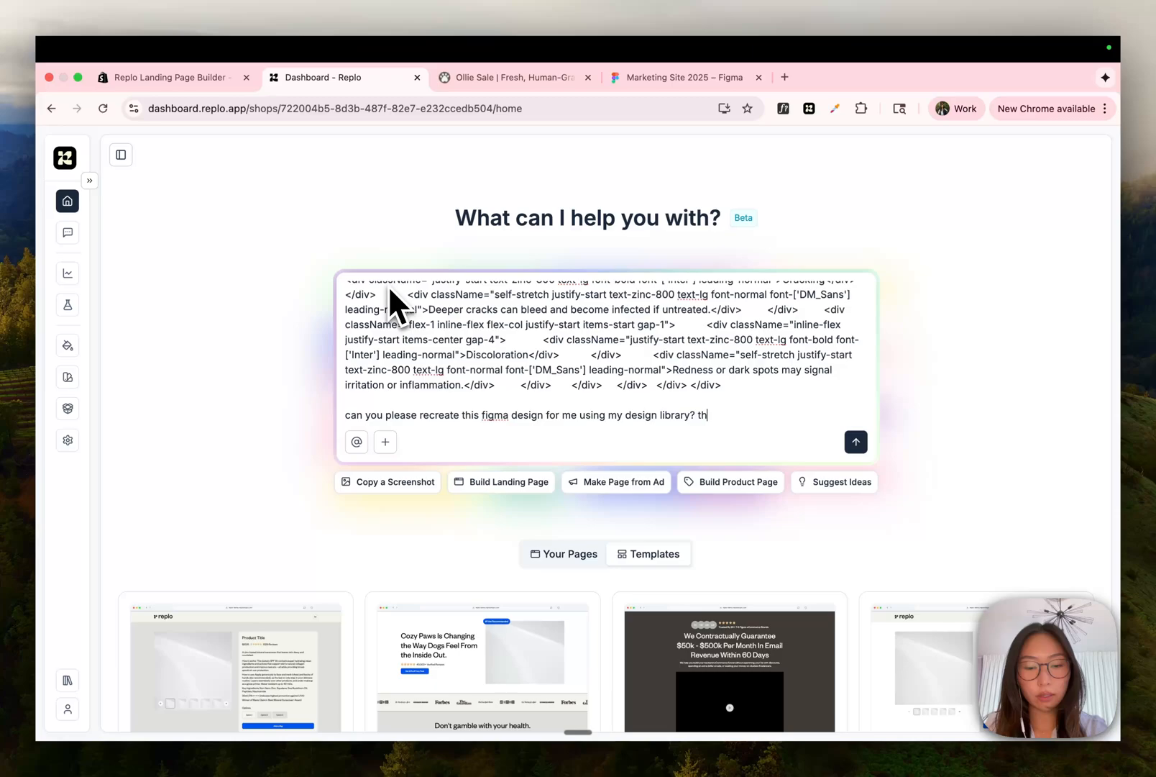
{"action": "left_click", "coordinate": [856, 442]}
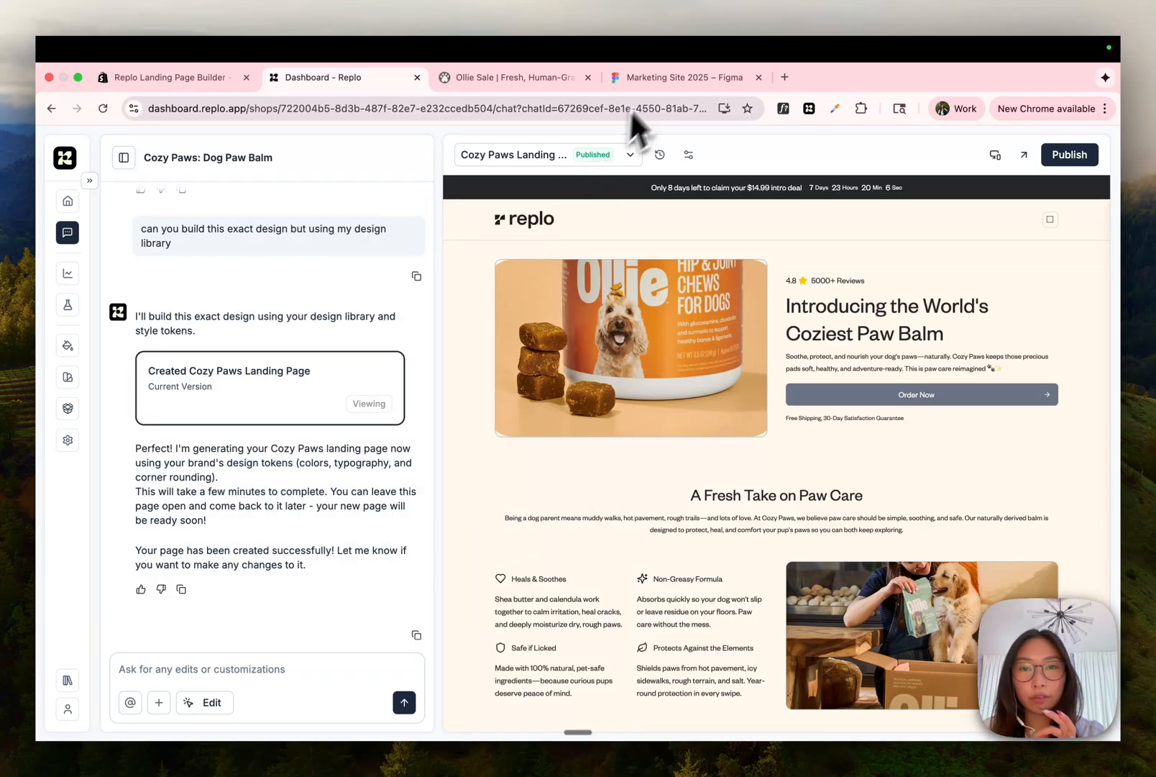
Step: Compare the generated Cozy Paws page with the Figma original and the Ollie sale page
{"action": "left_click", "coordinate": [685, 78]}
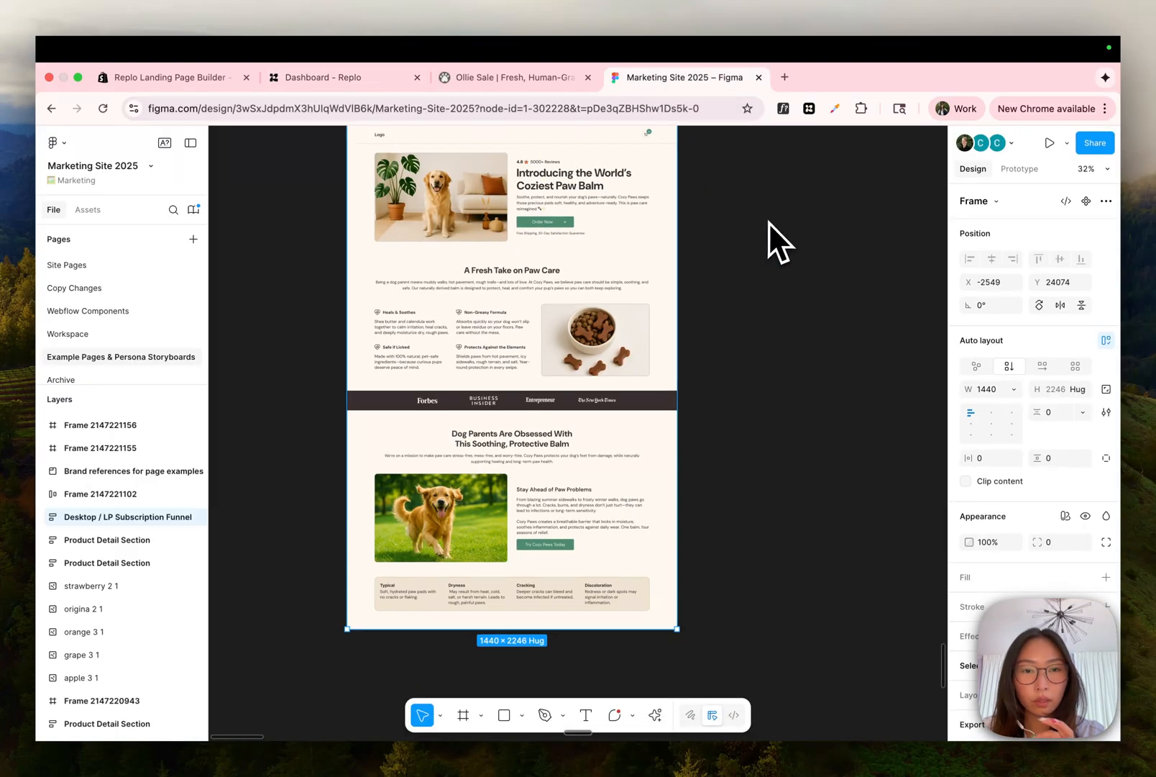
{"action": "left_click", "coordinate": [512, 78]}
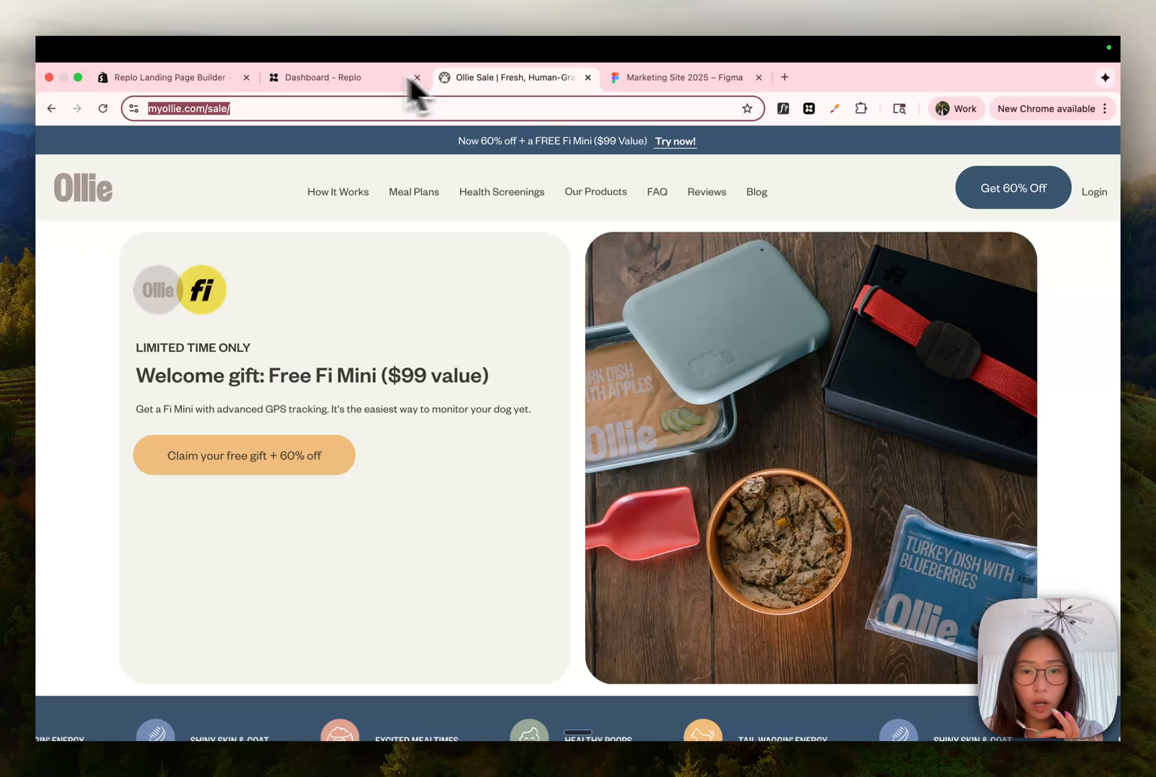
{"action": "left_click", "coordinate": [324, 78]}
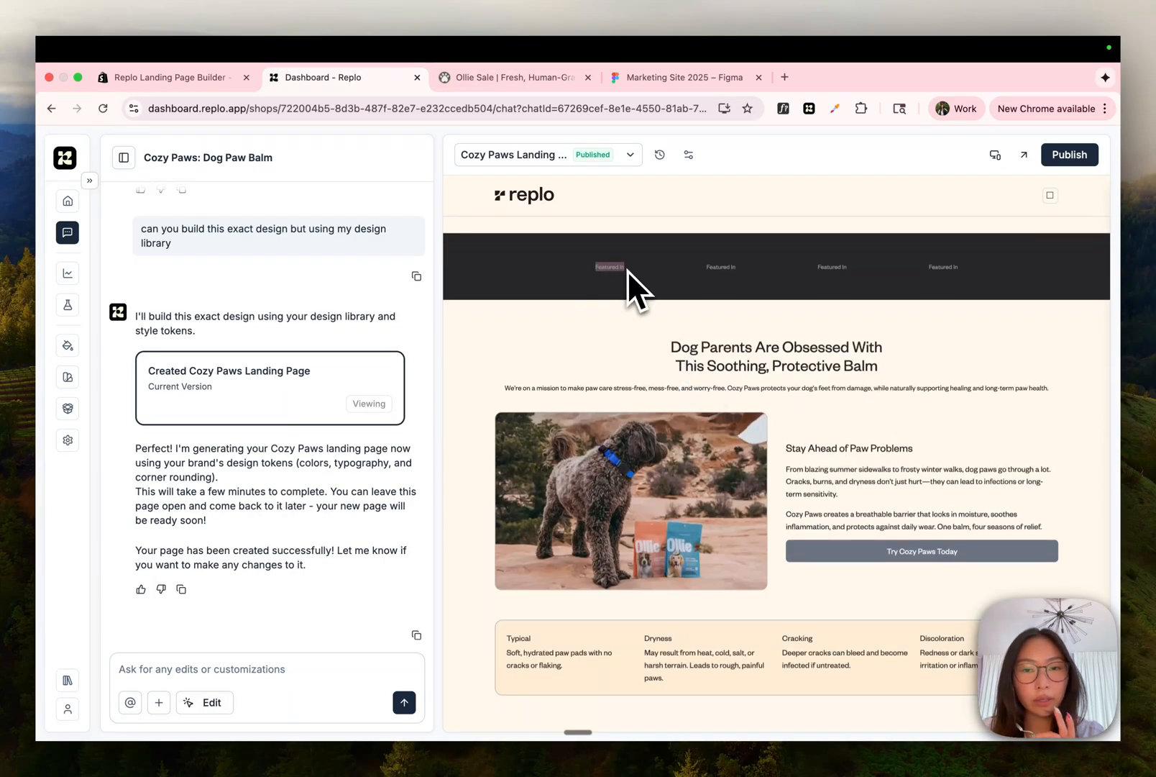
{"action": "mouse_move", "coordinate": [639, 465]}
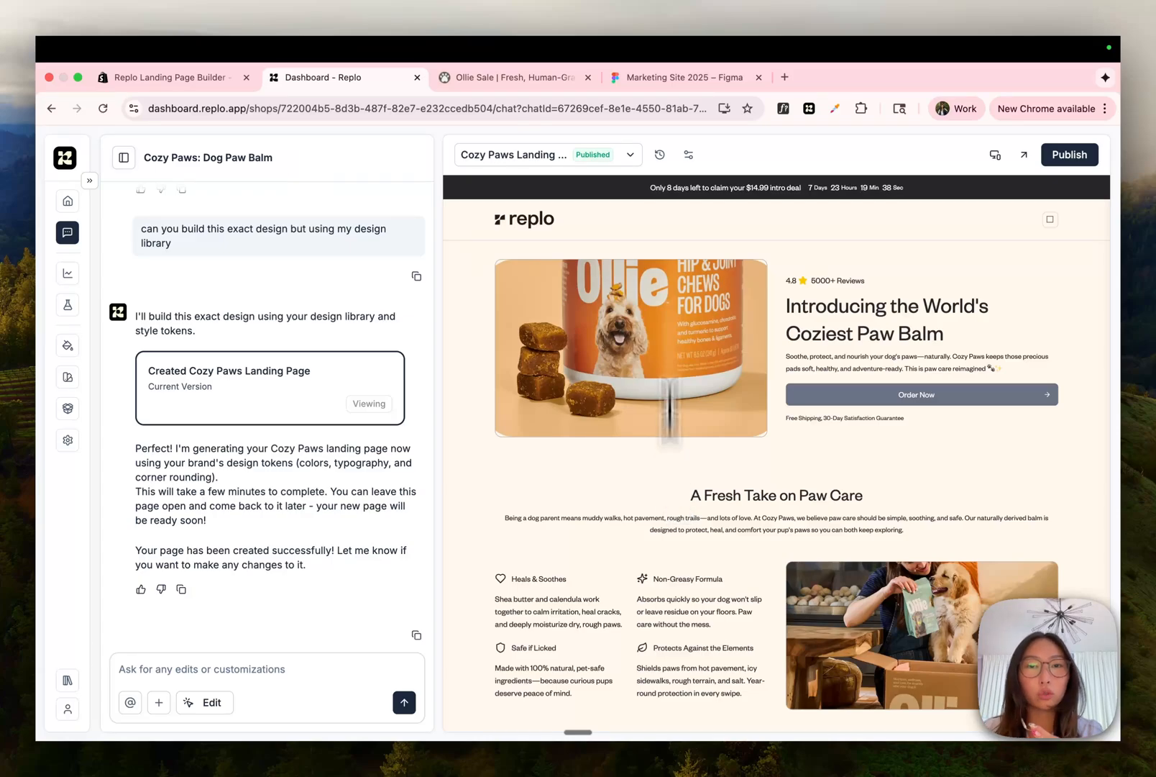
{"action": "left_click", "coordinate": [682, 77]}
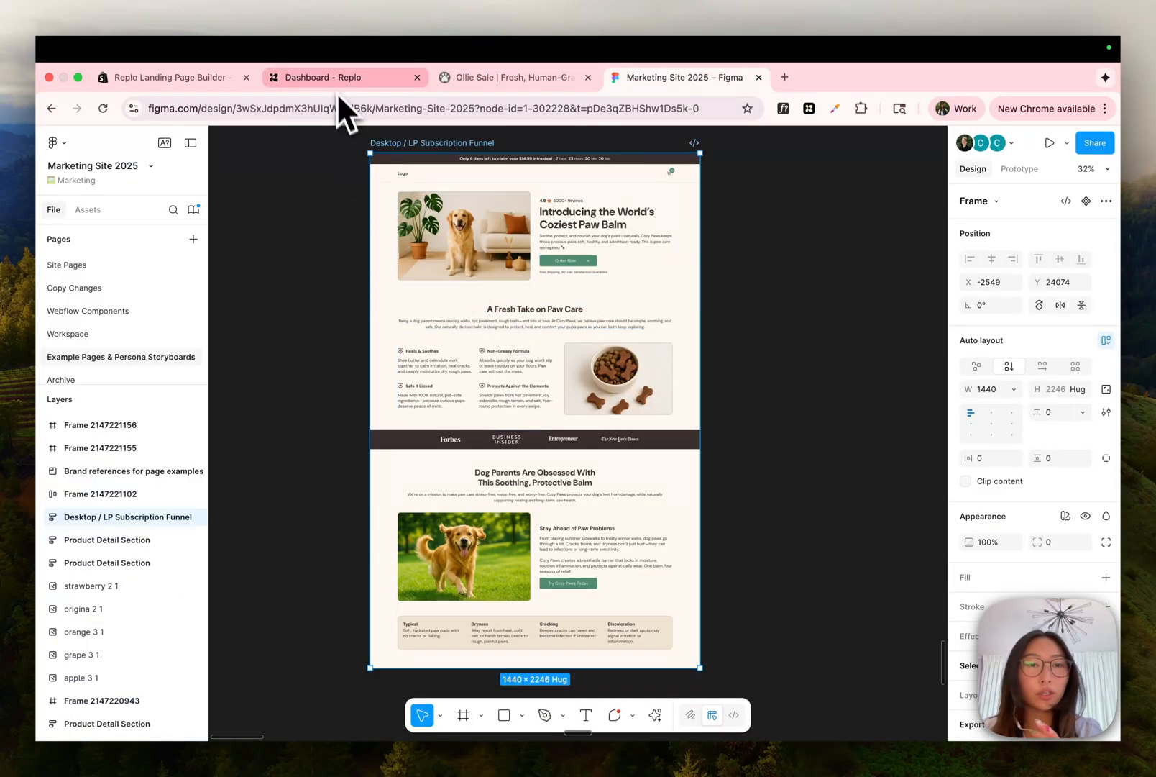
Step: Start a new prompt, attach a screenshot of the Ollie 'In your first box' section and ask to recreate it
{"action": "left_click", "coordinate": [330, 77]}
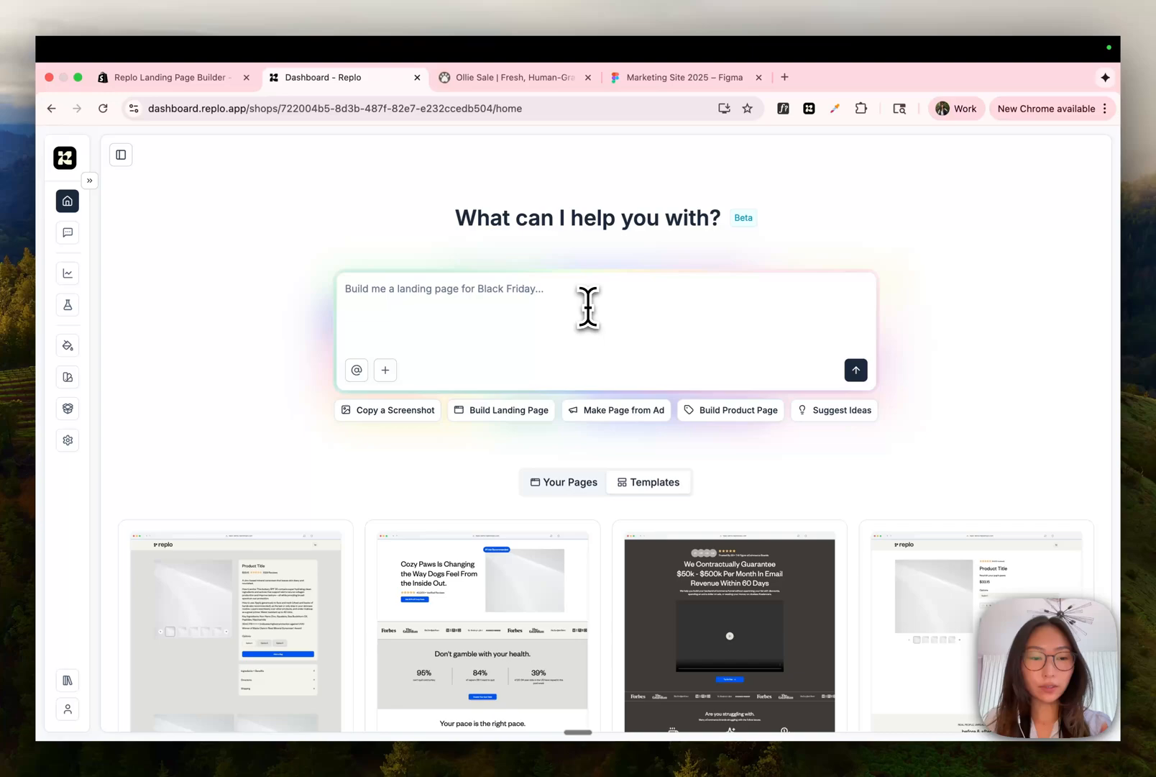
{"action": "type", "text": "Build me a landing page for Bl"}
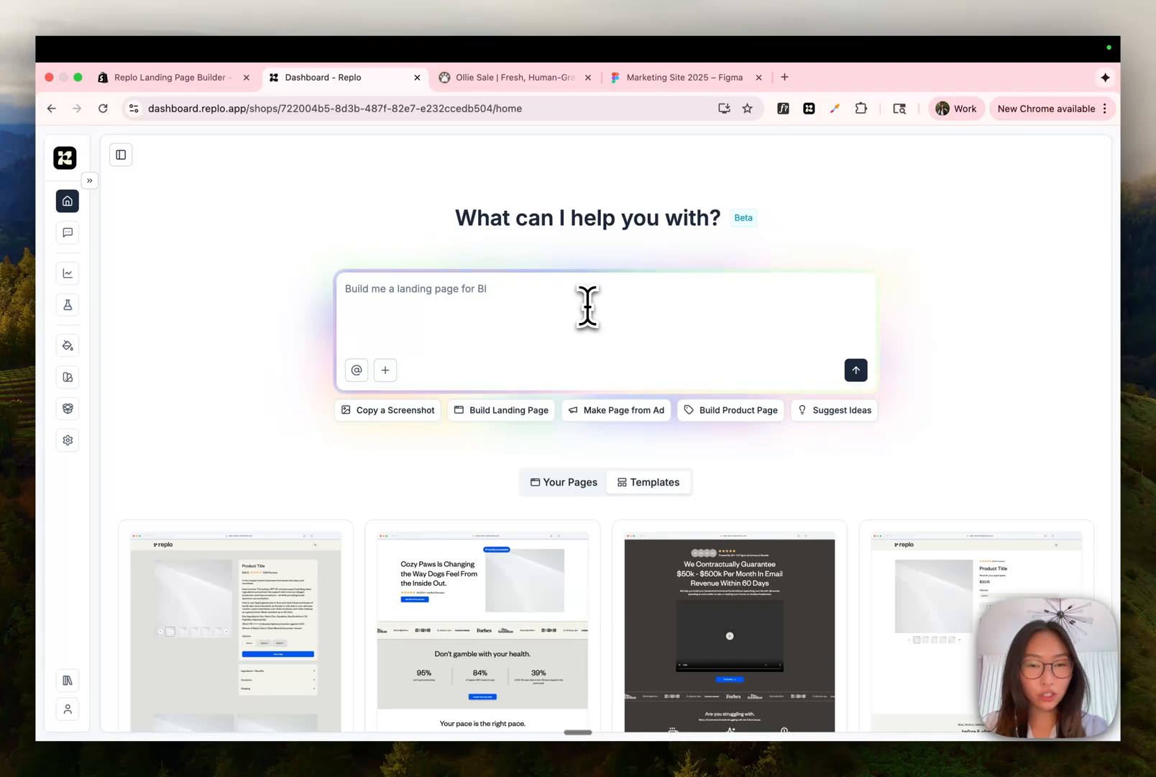
{"action": "key", "text": "Backspace"}
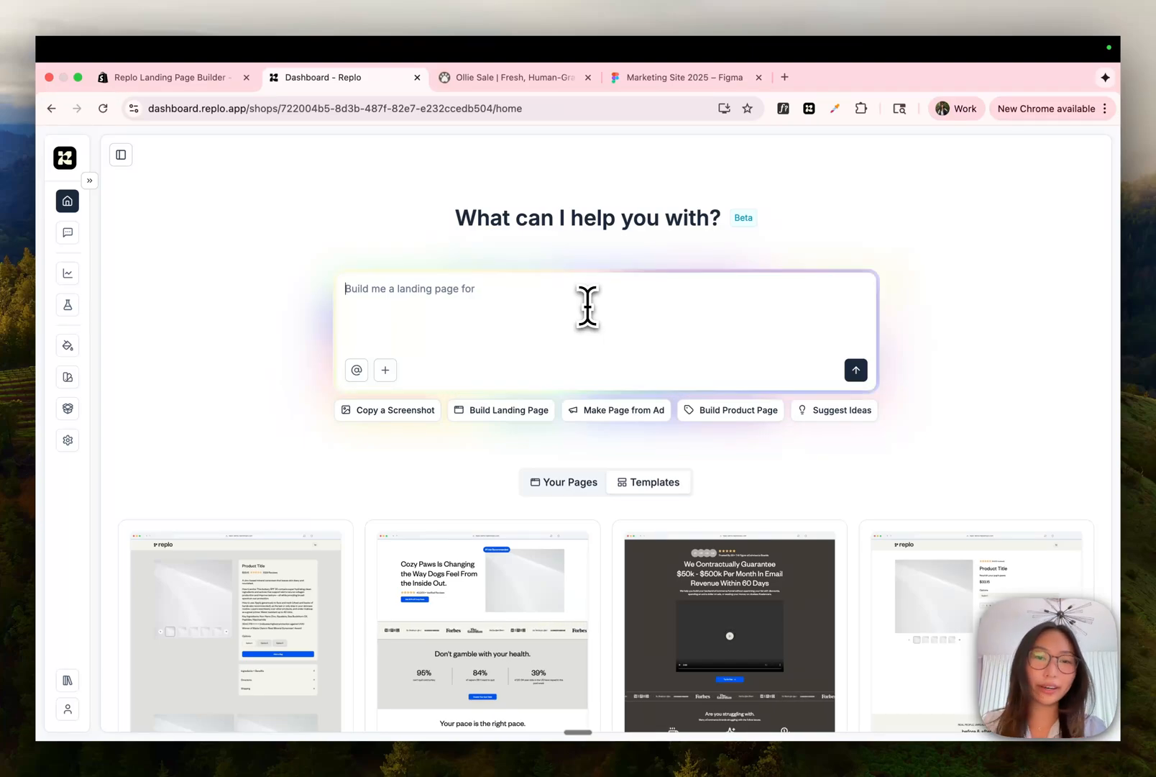
{"action": "left_click", "coordinate": [515, 77]}
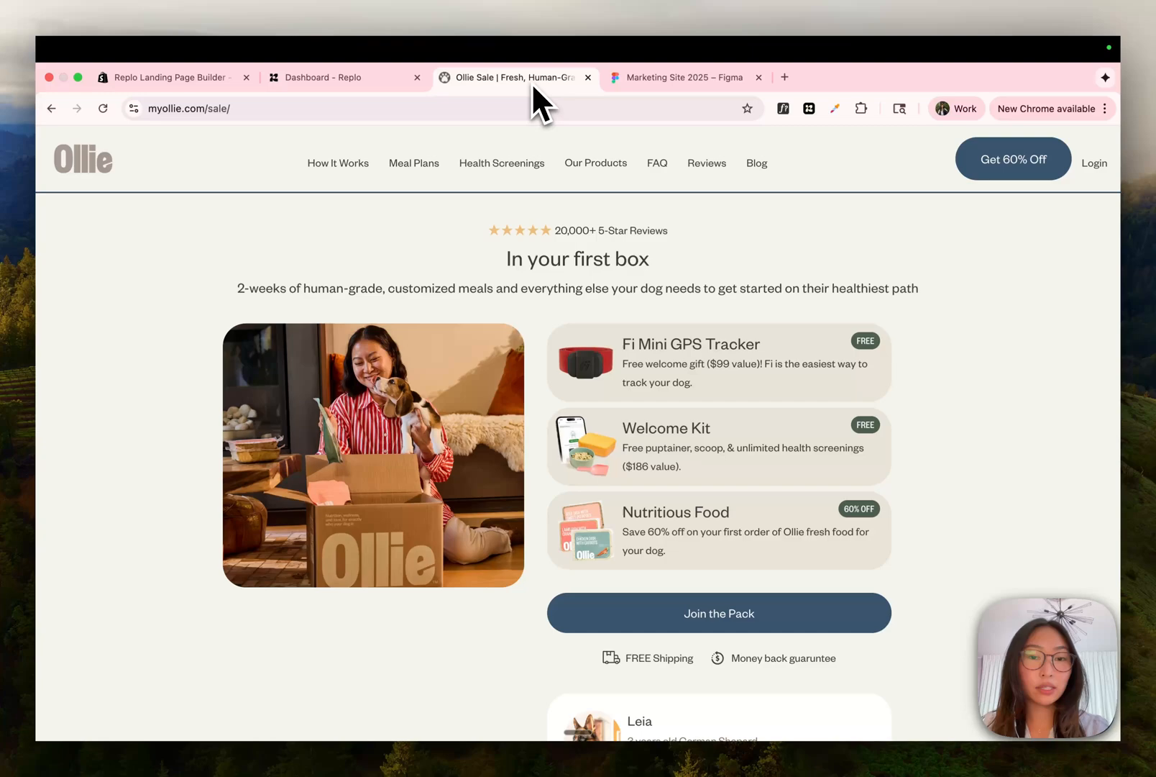
{"action": "mouse_move", "coordinate": [133, 365]}
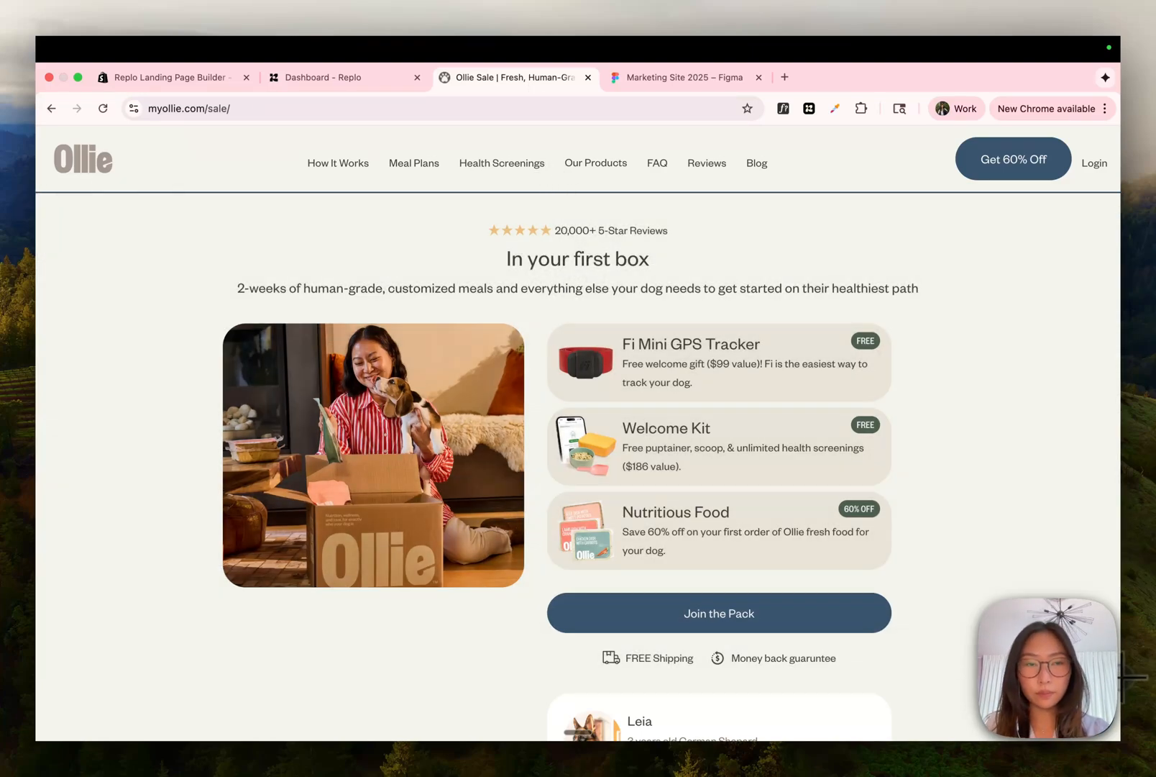
{"action": "left_click", "coordinate": [324, 78]}
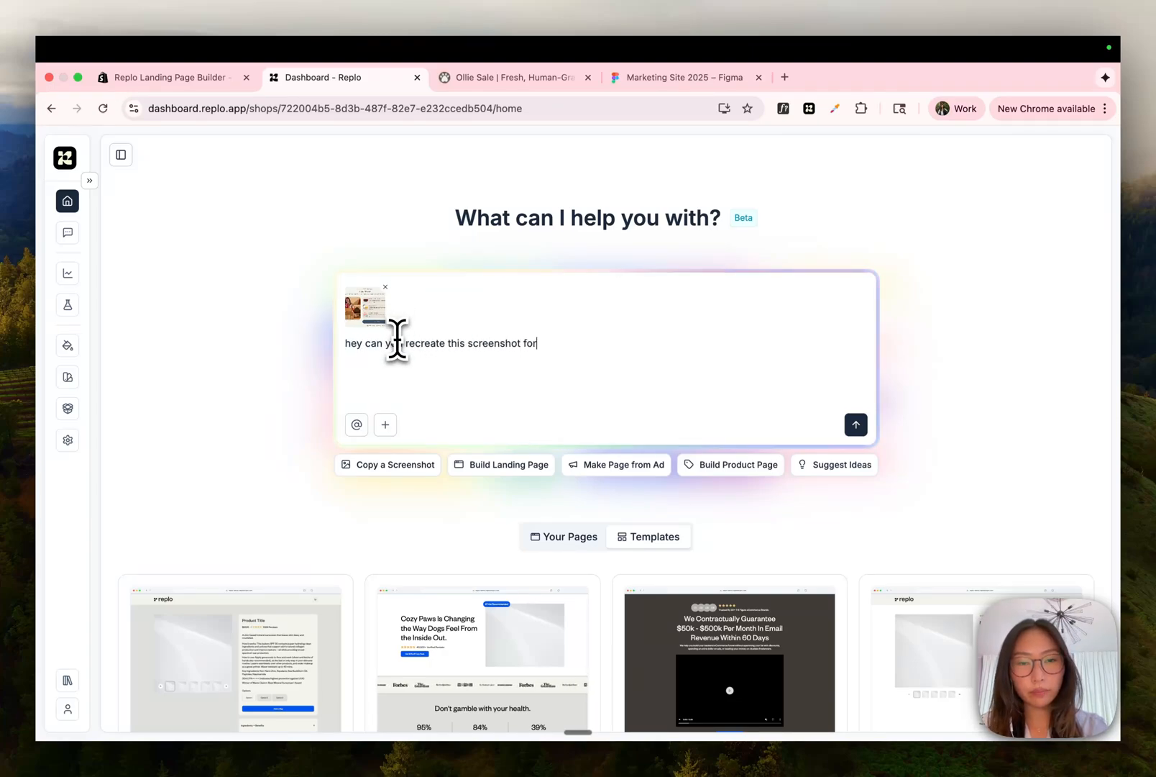
{"action": "type", "text": "me?"}
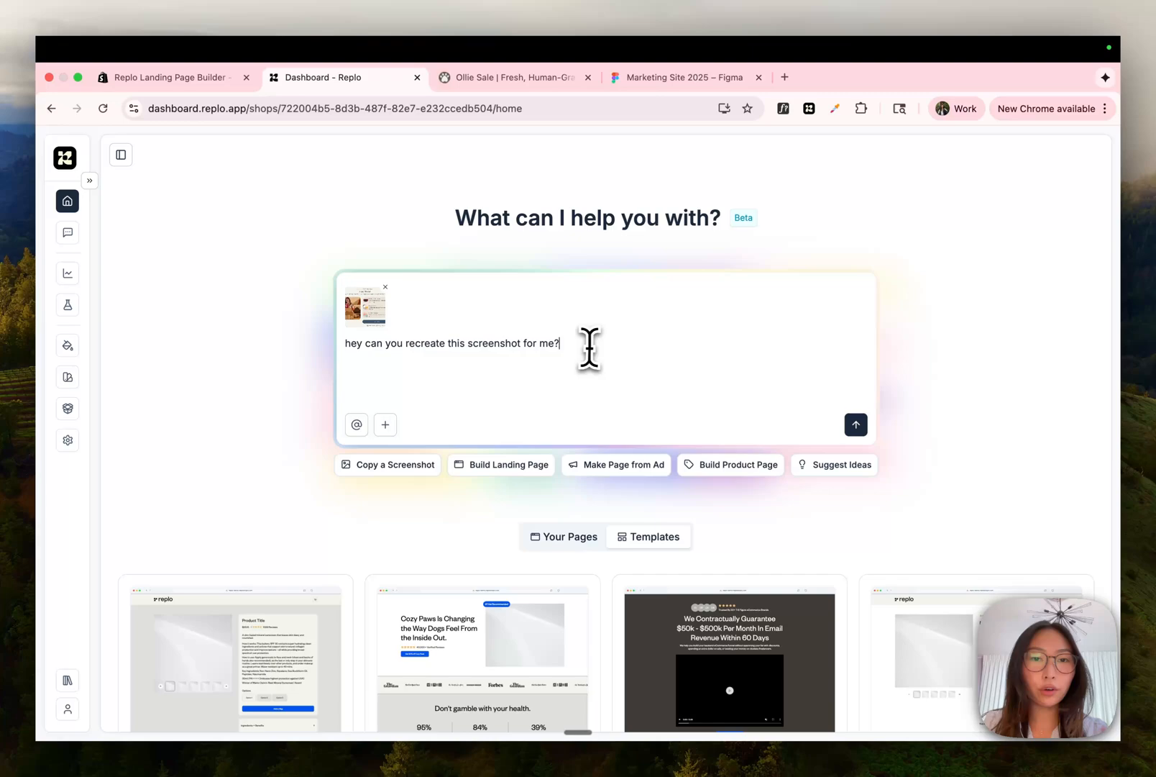
{"action": "mouse_move", "coordinate": [576, 344]}
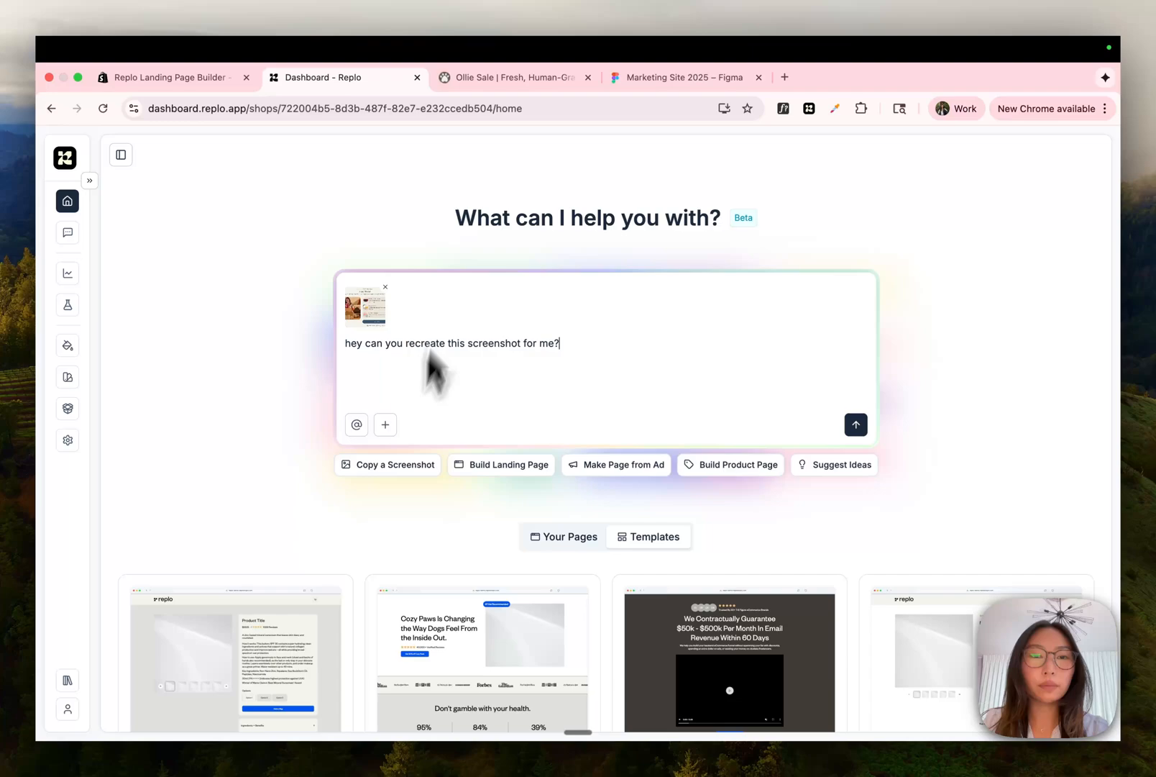
Step: Add storyblok image links for the main image and icons from the Ollie page
{"action": "left_click", "coordinate": [512, 77]}
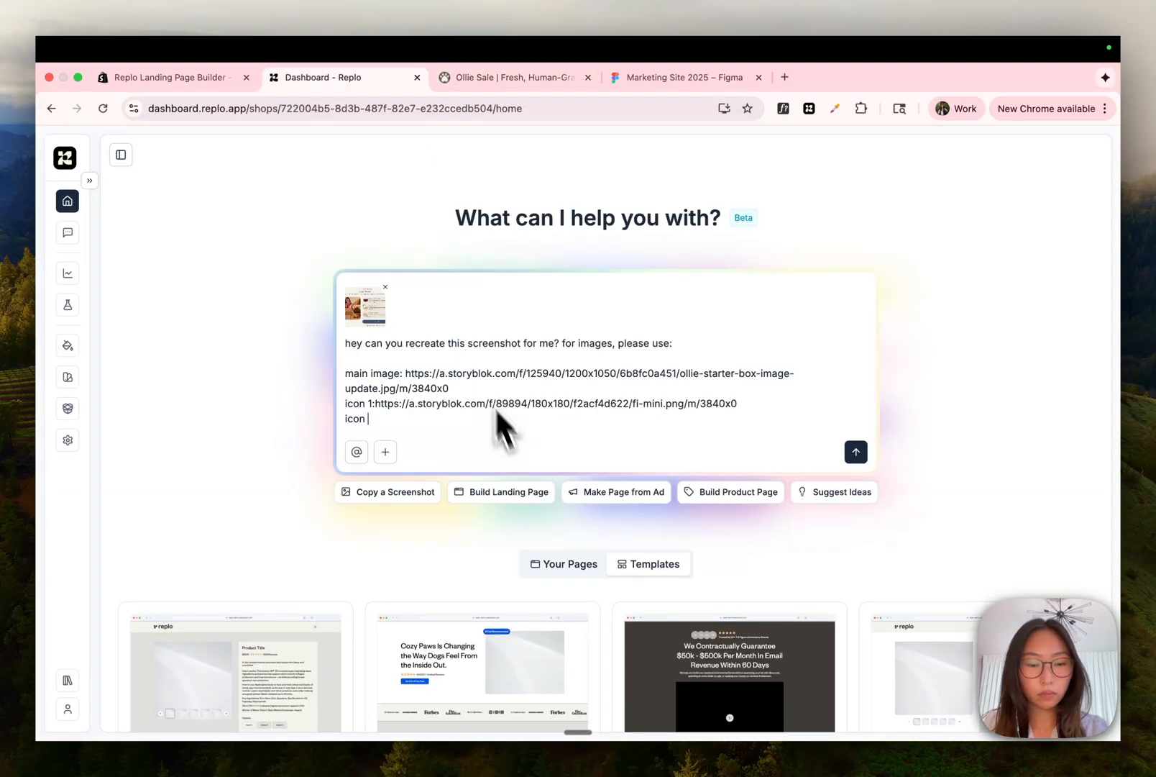
{"action": "left_click", "coordinate": [512, 78]}
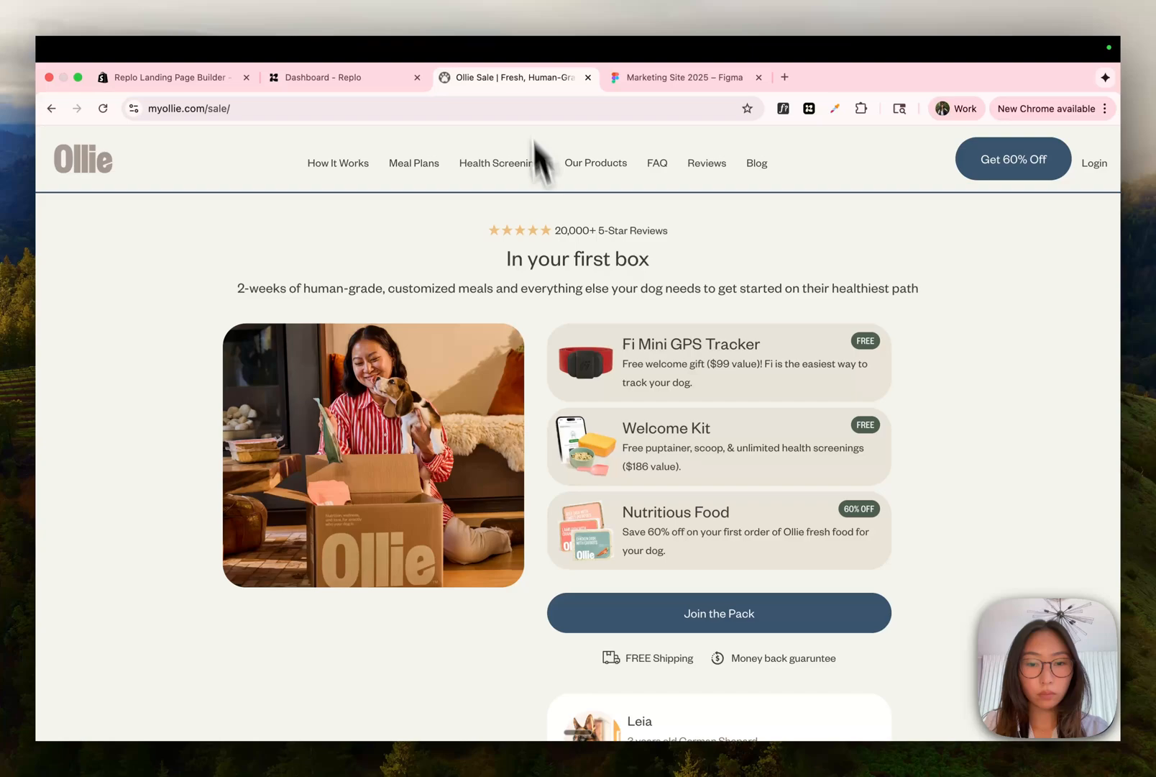
{"action": "left_click", "coordinate": [328, 78]}
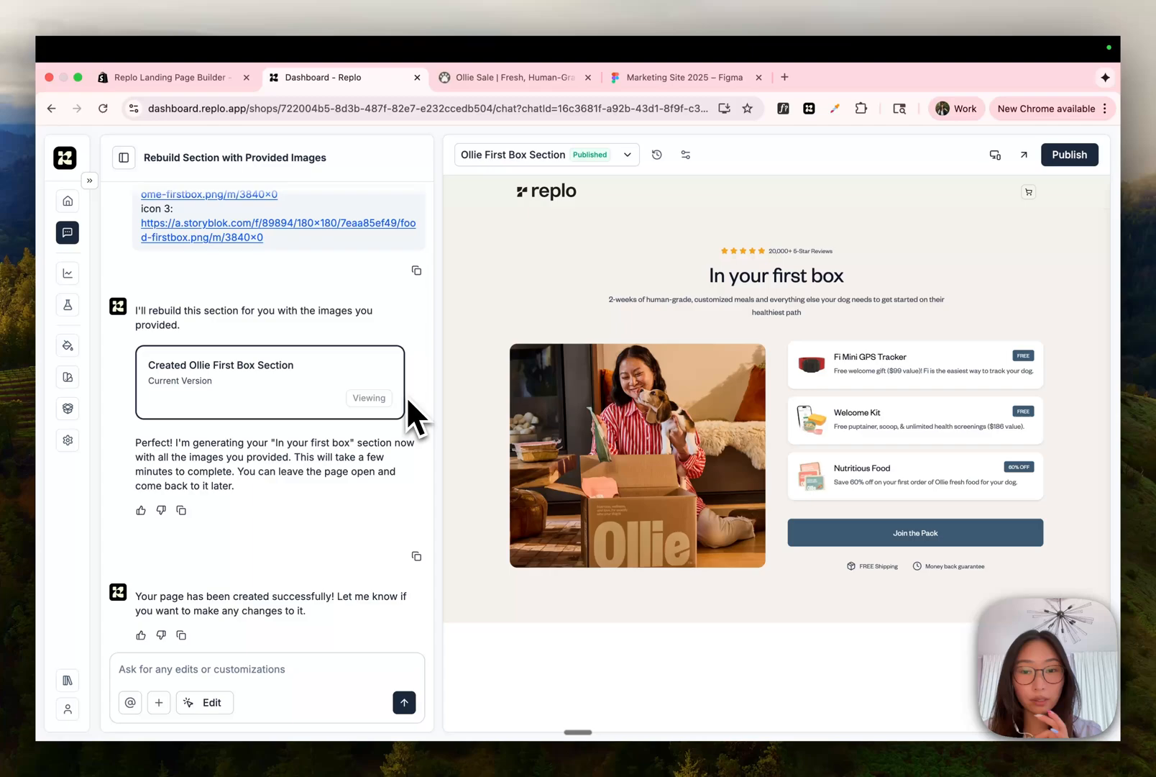
Step: Compare the generated Ollie First Box Section with the live Ollie page
{"action": "left_click", "coordinate": [511, 78]}
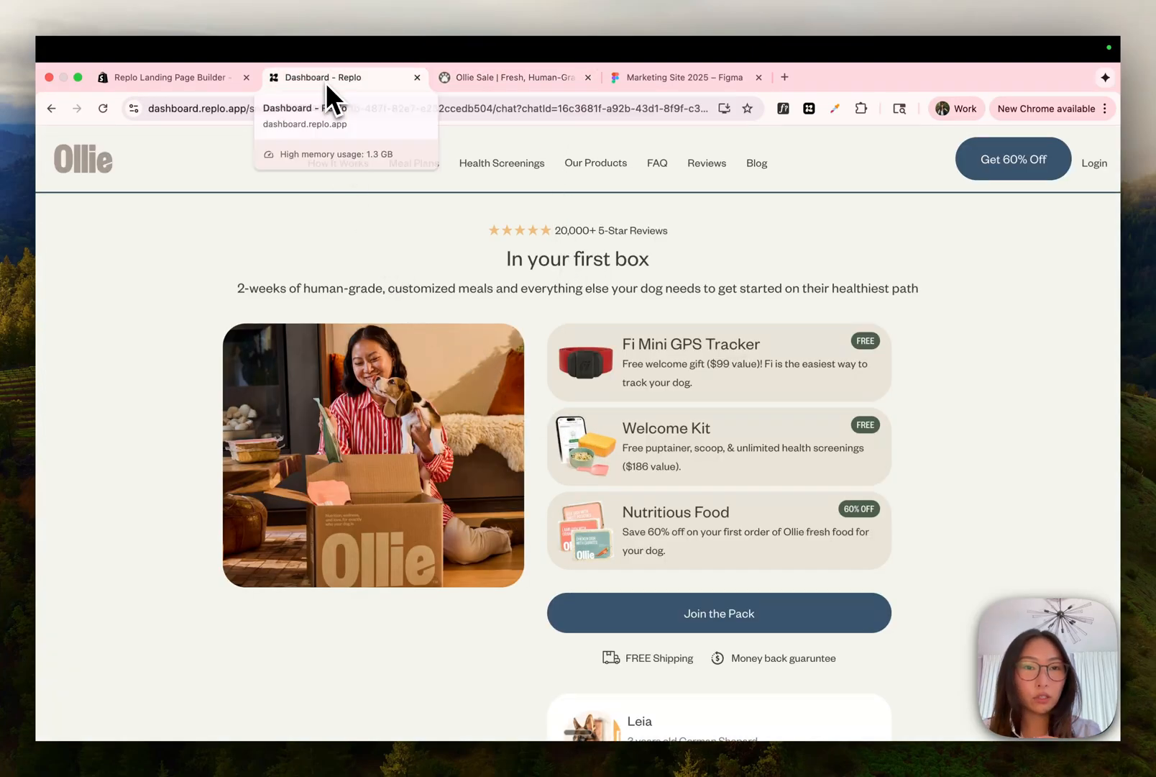
{"action": "left_click", "coordinate": [335, 78]}
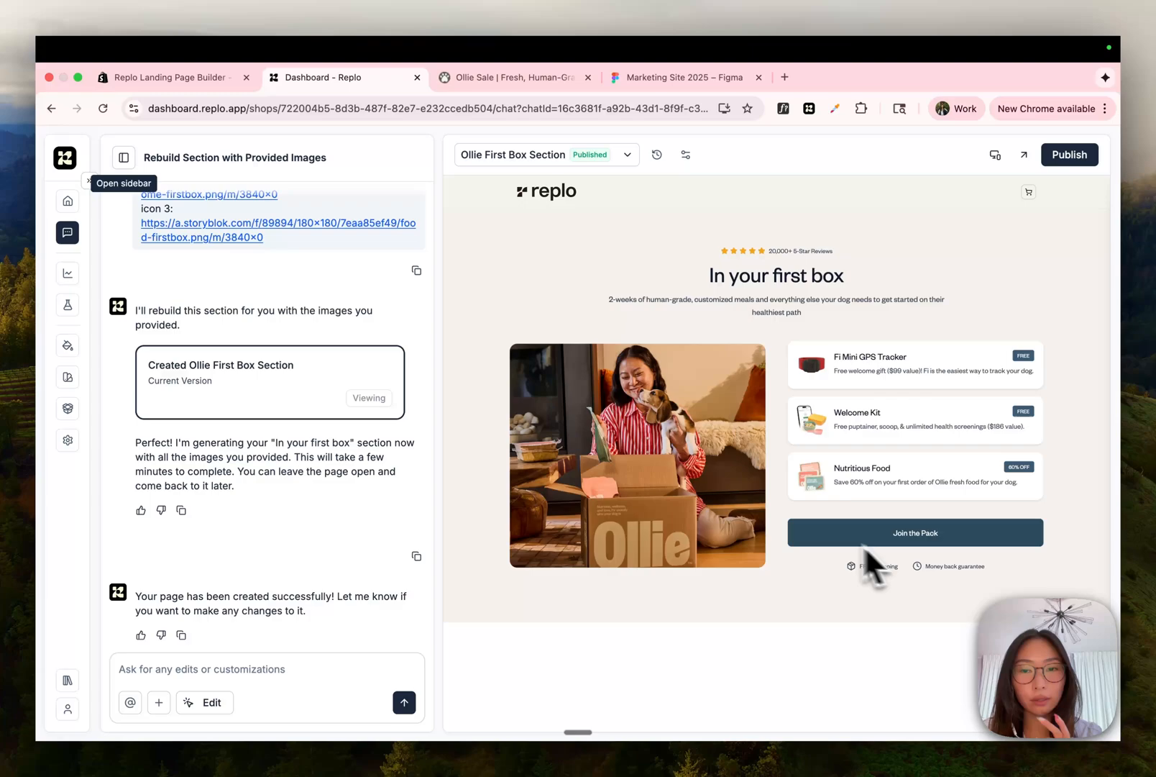
{"action": "mouse_move", "coordinate": [398, 172]}
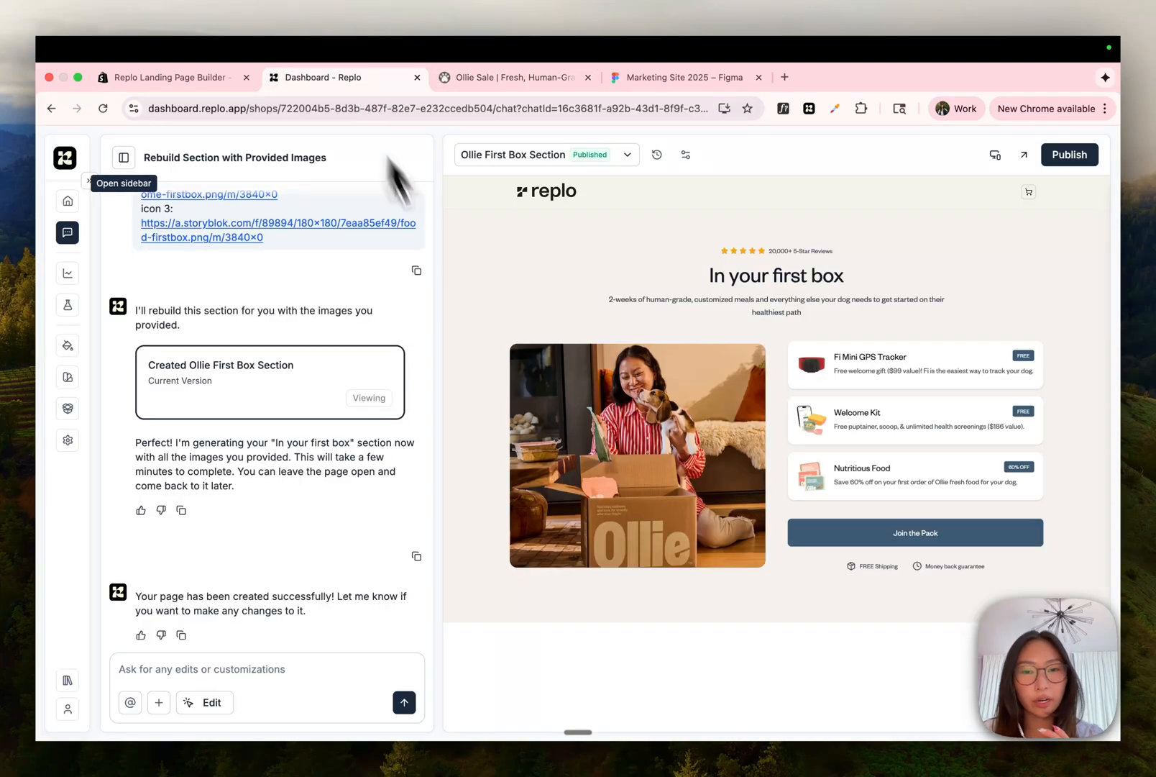